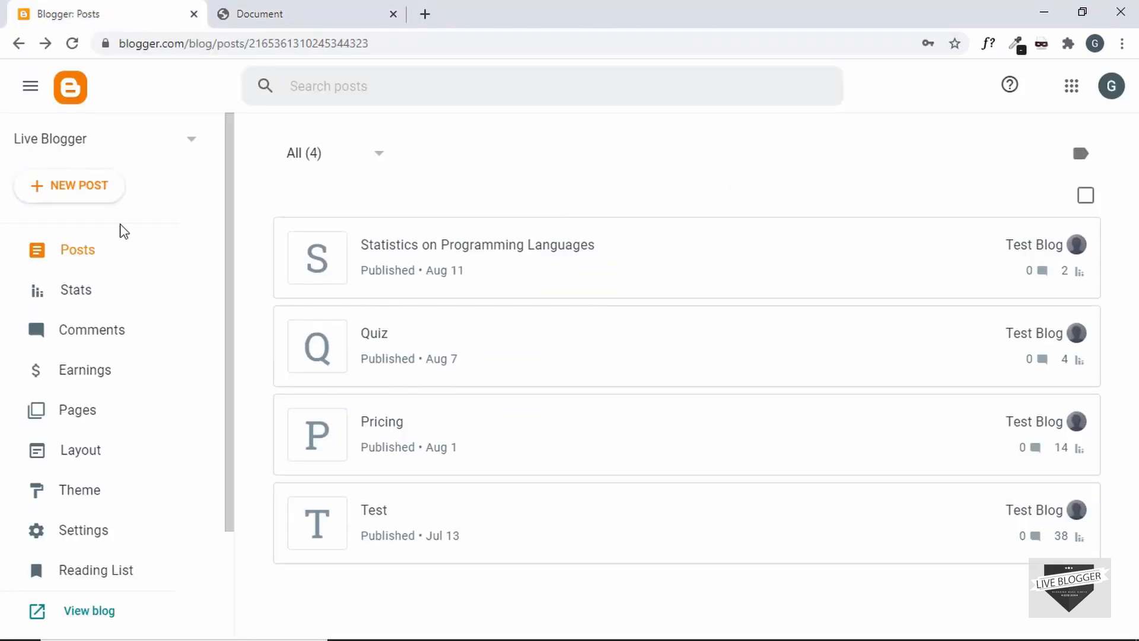
# Create a new blog post and title it 'My SVG Animation'.
pyautogui.click(69, 185)
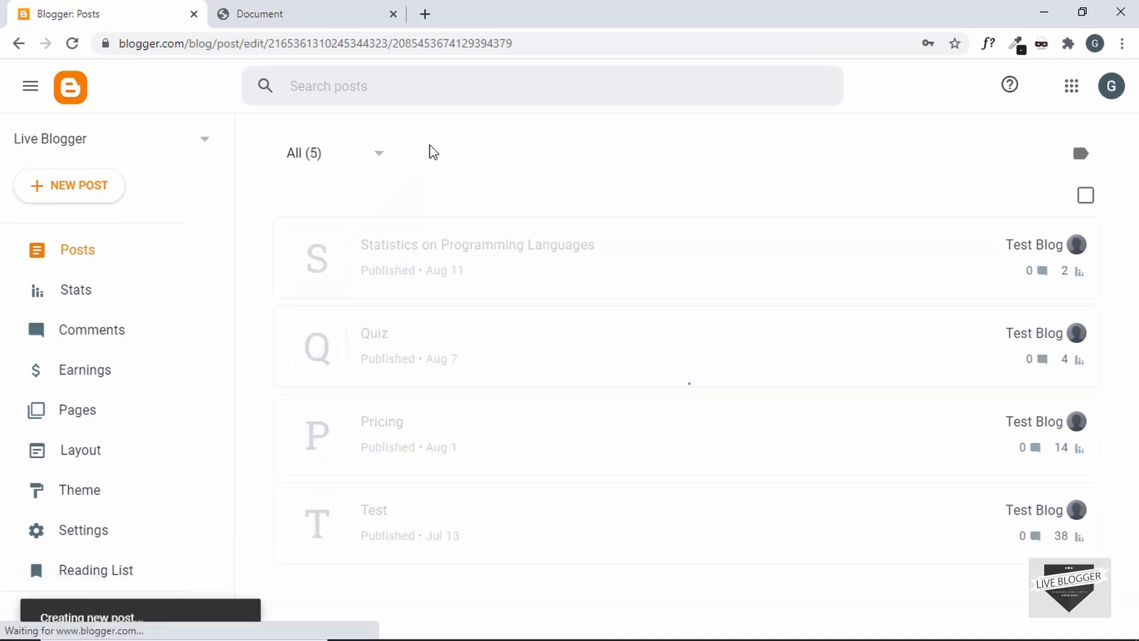
pyautogui.click(69, 185)
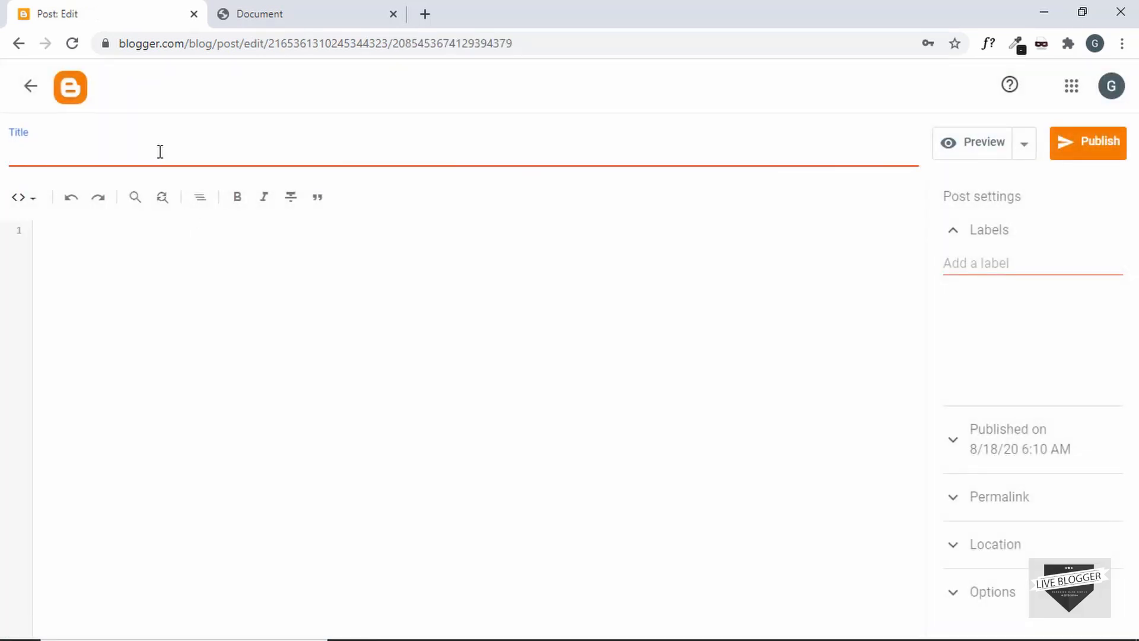
pyautogui.write('M')
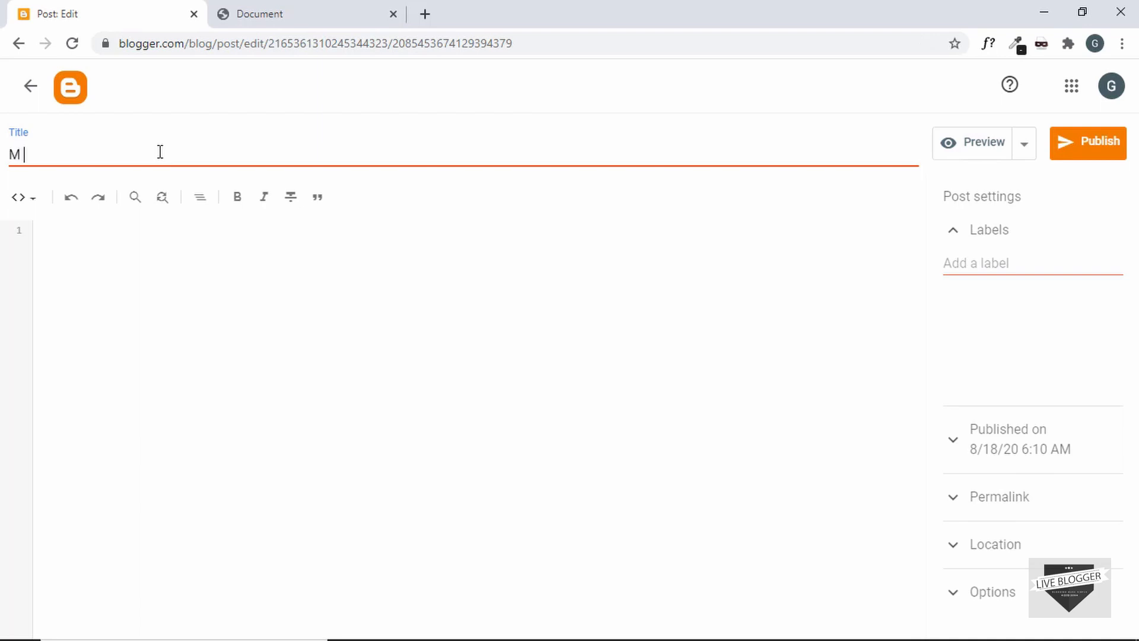
pyautogui.write('y SVG Animation')
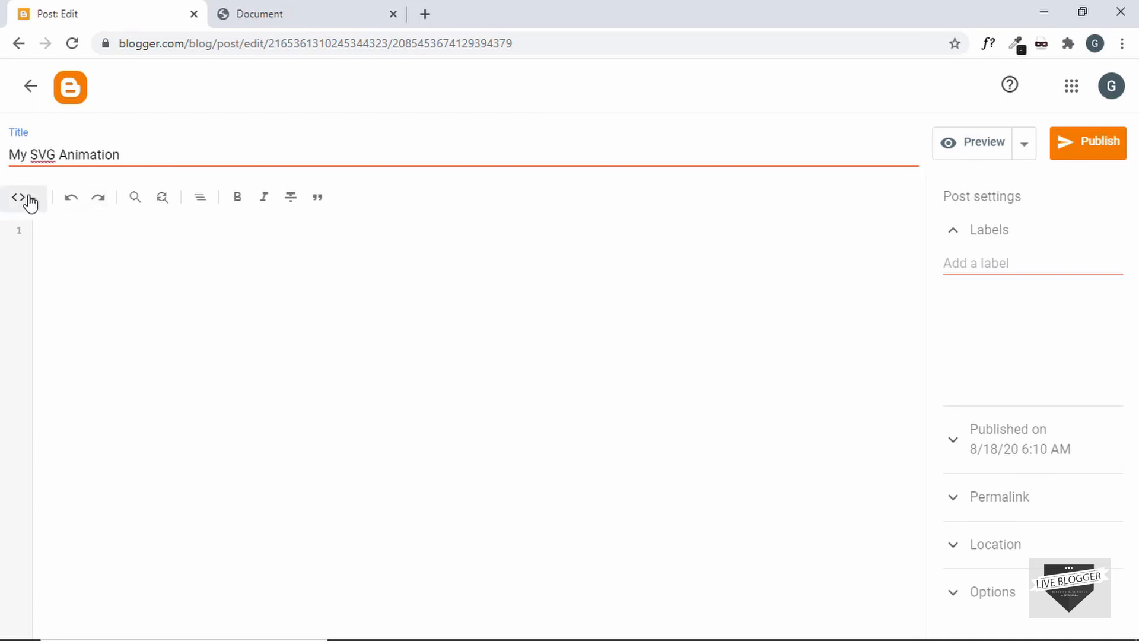
# In compose view, try uploading Soccer.svg as an image, then cancel after it's rejected.
pyautogui.click(21, 197)
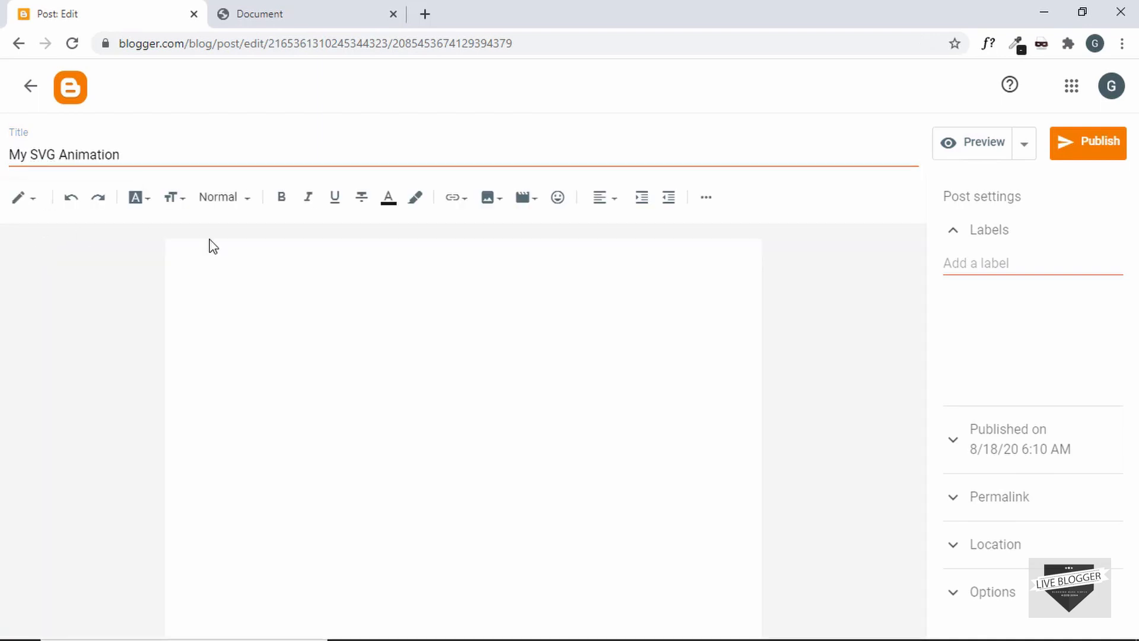
pyautogui.moveTo(492, 197)
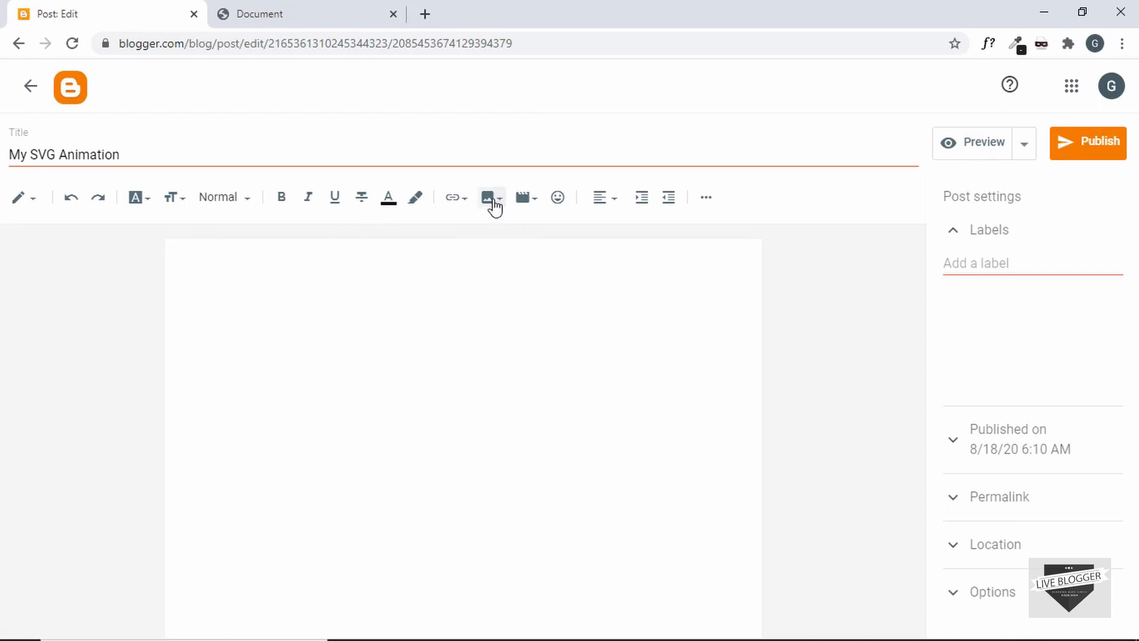
pyautogui.click(488, 197)
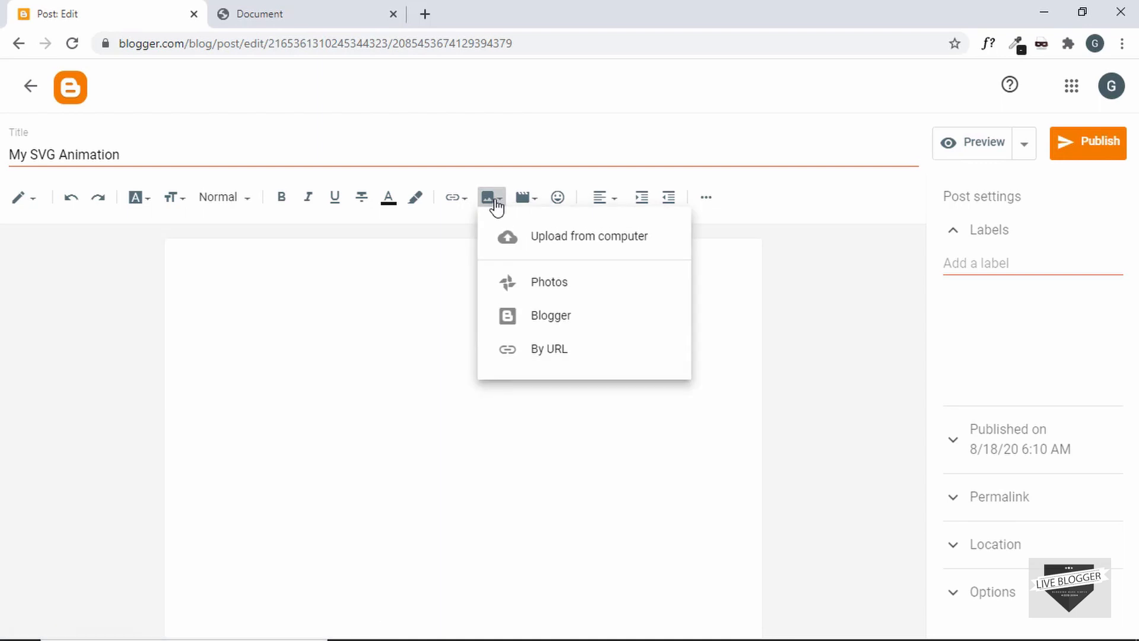
pyautogui.moveTo(573, 243)
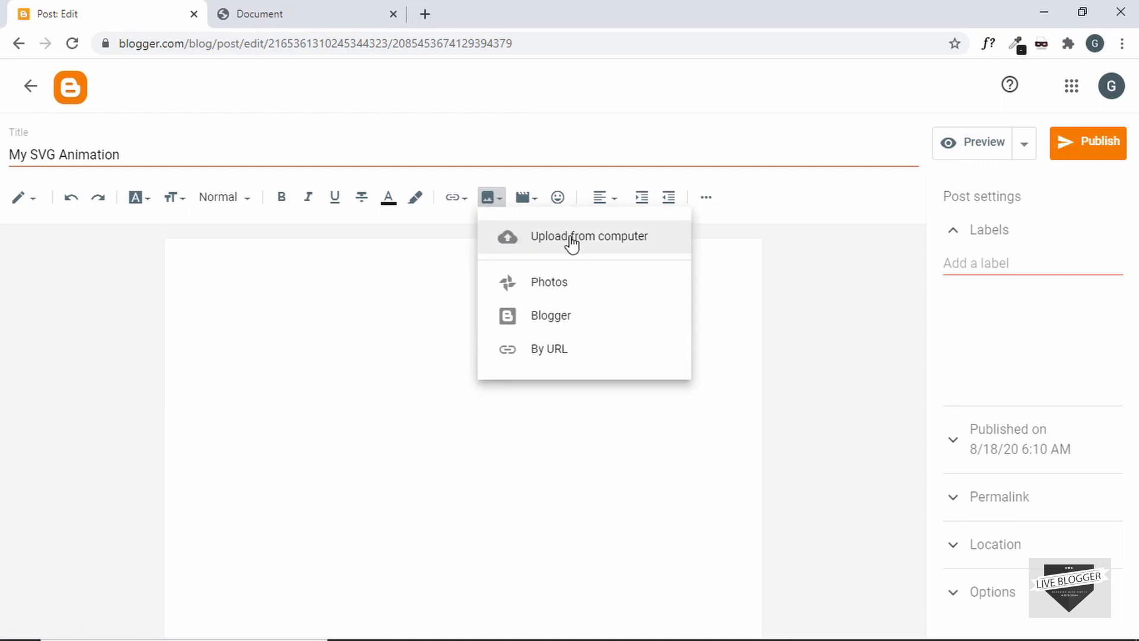
pyautogui.click(590, 237)
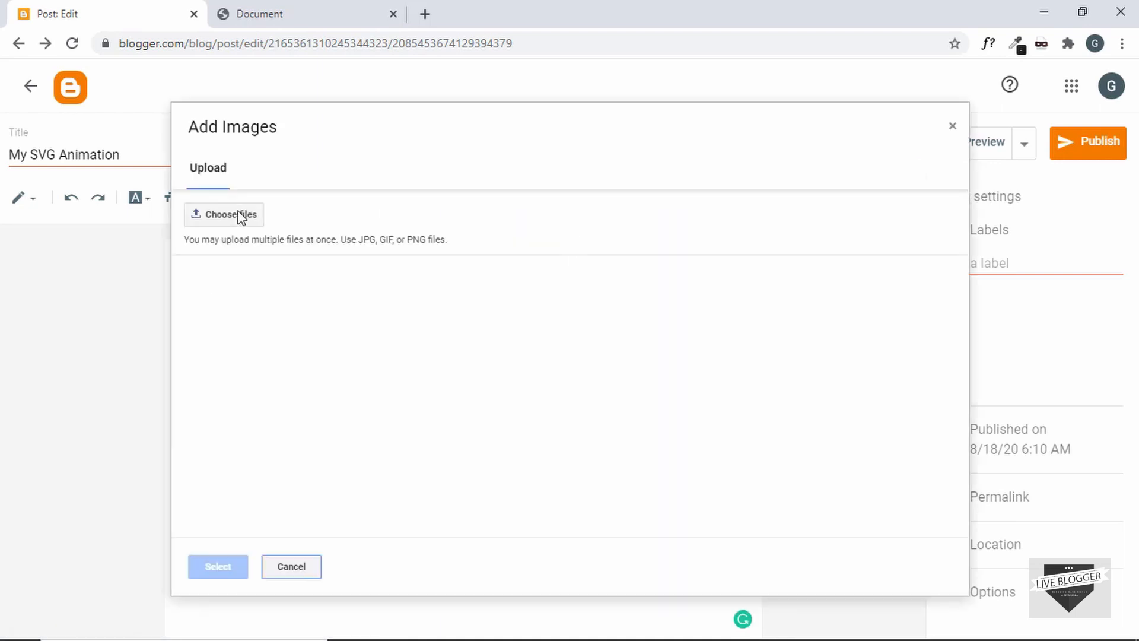
pyautogui.moveTo(244, 227)
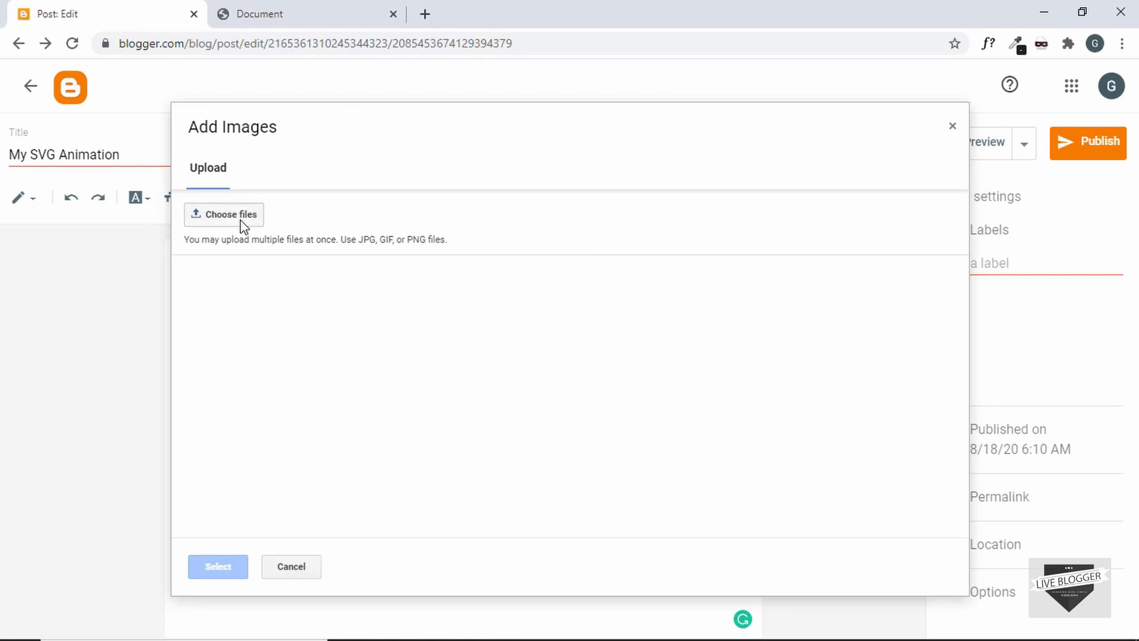
pyautogui.click(230, 214)
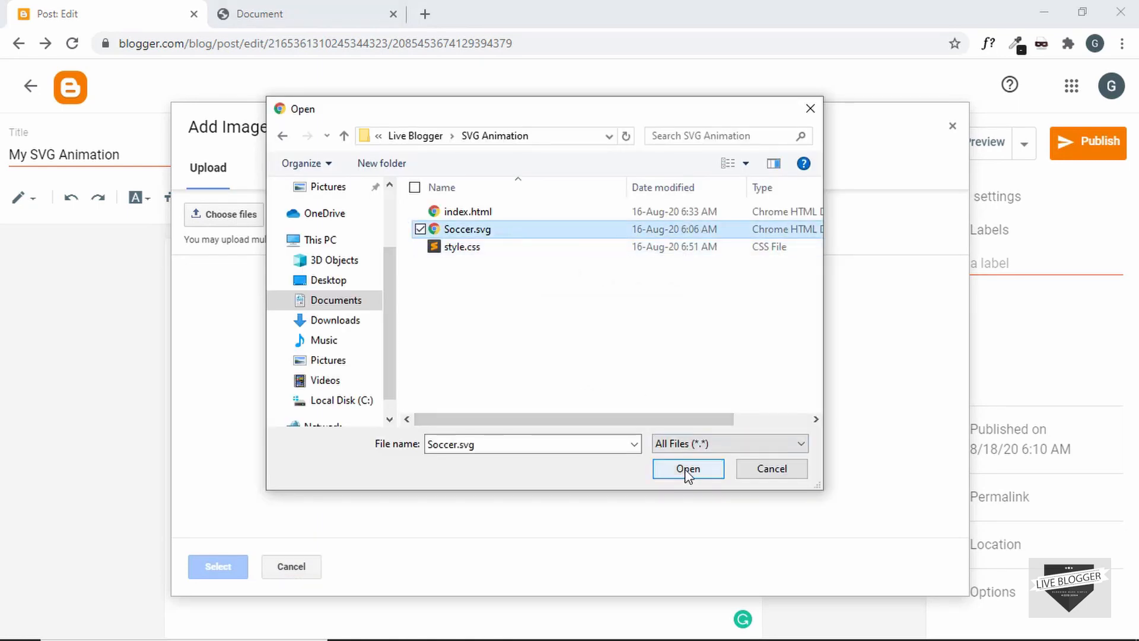
pyautogui.click(686, 469)
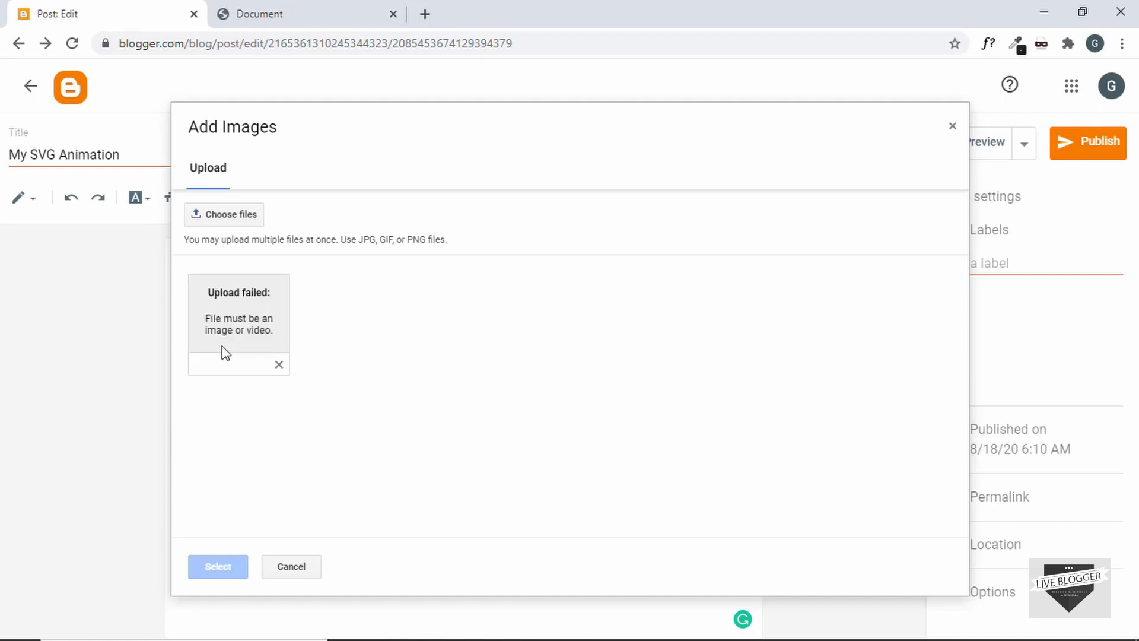
pyautogui.moveTo(275, 305)
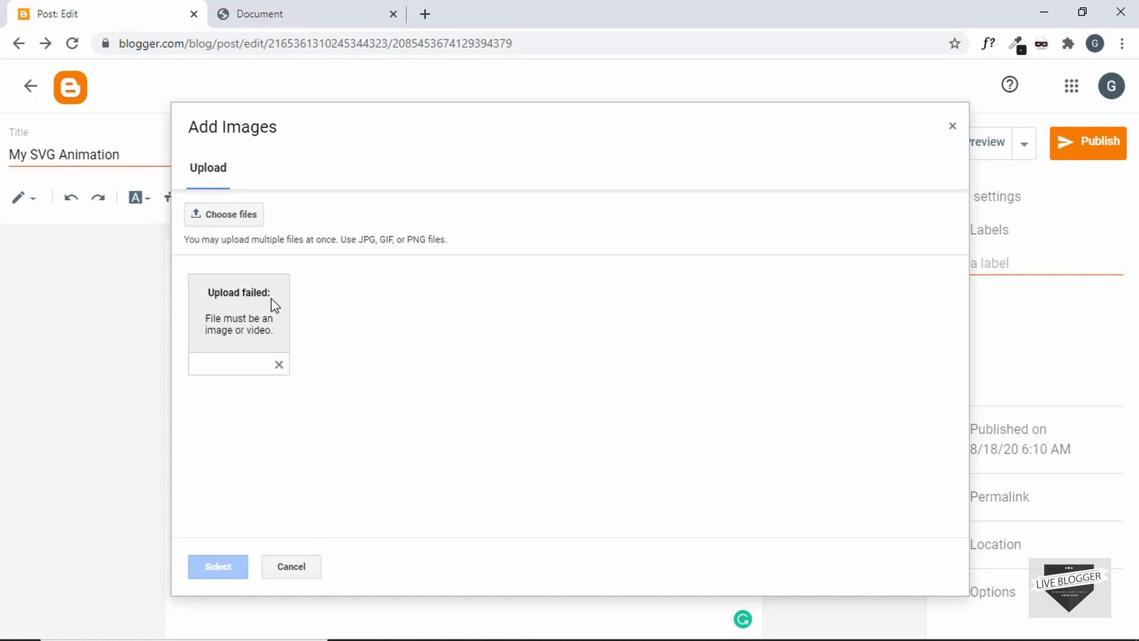
pyautogui.moveTo(274, 338)
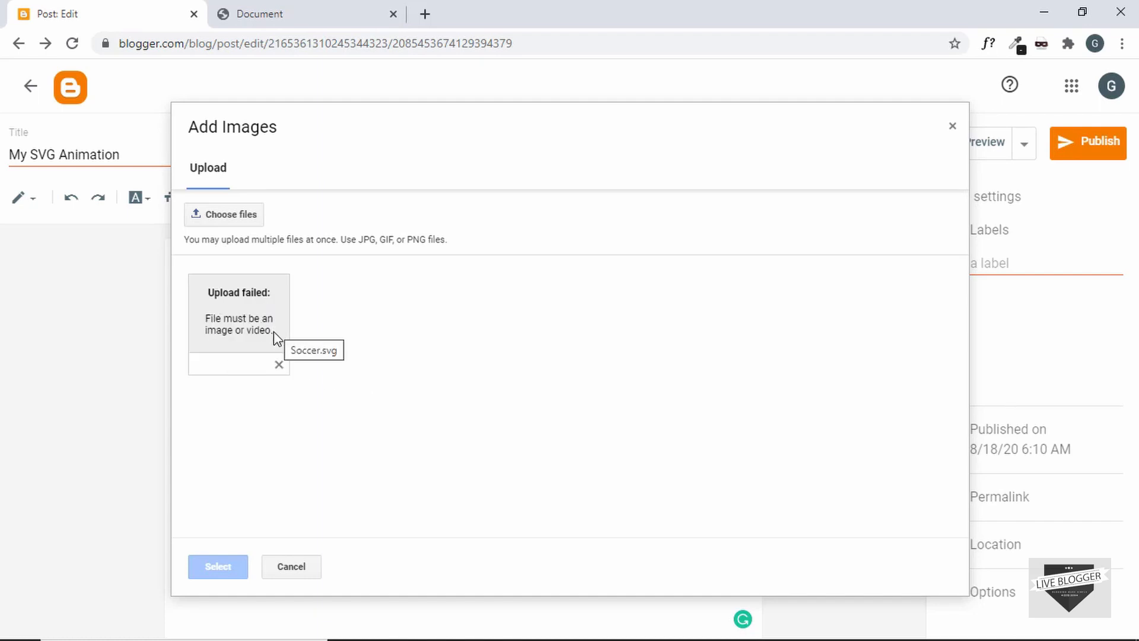
pyautogui.moveTo(330, 342)
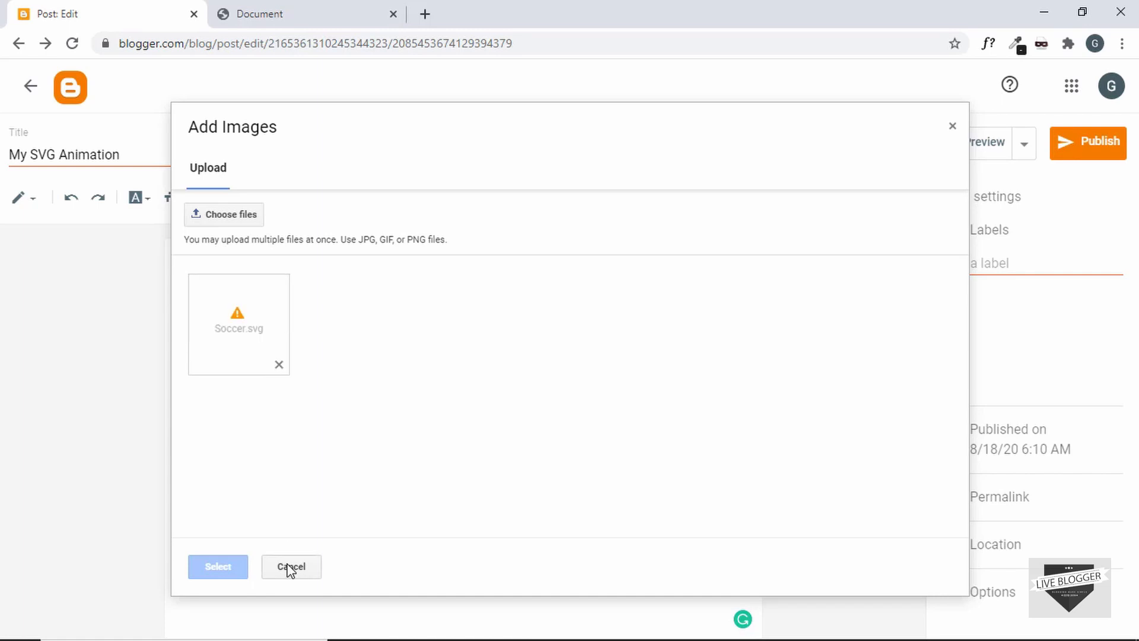
pyautogui.click(291, 566)
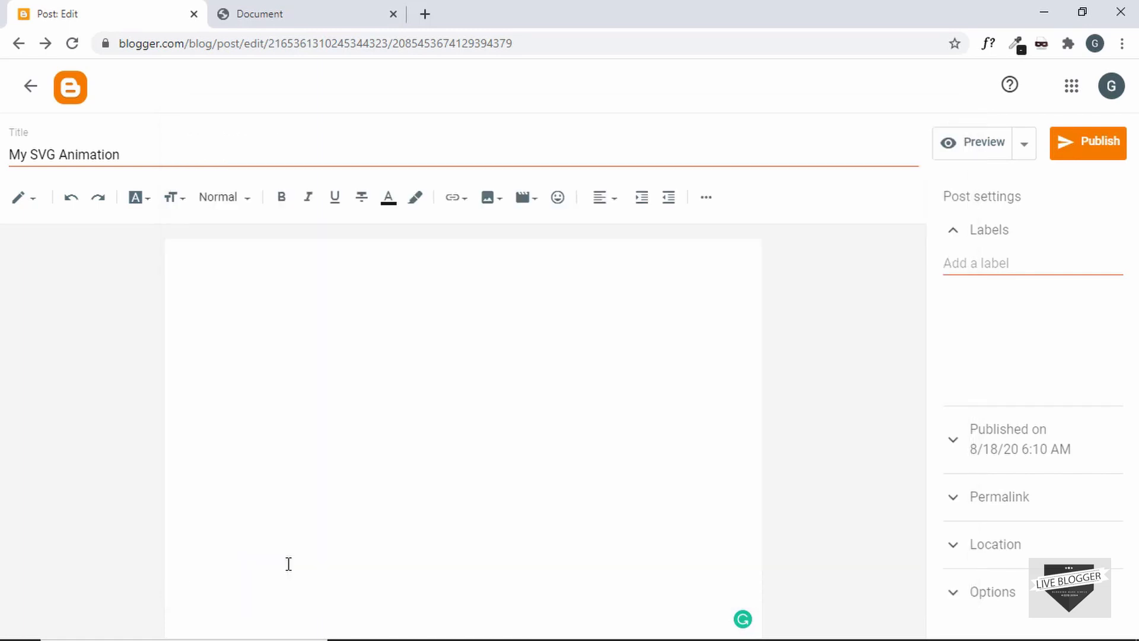
pyautogui.moveTo(352, 375)
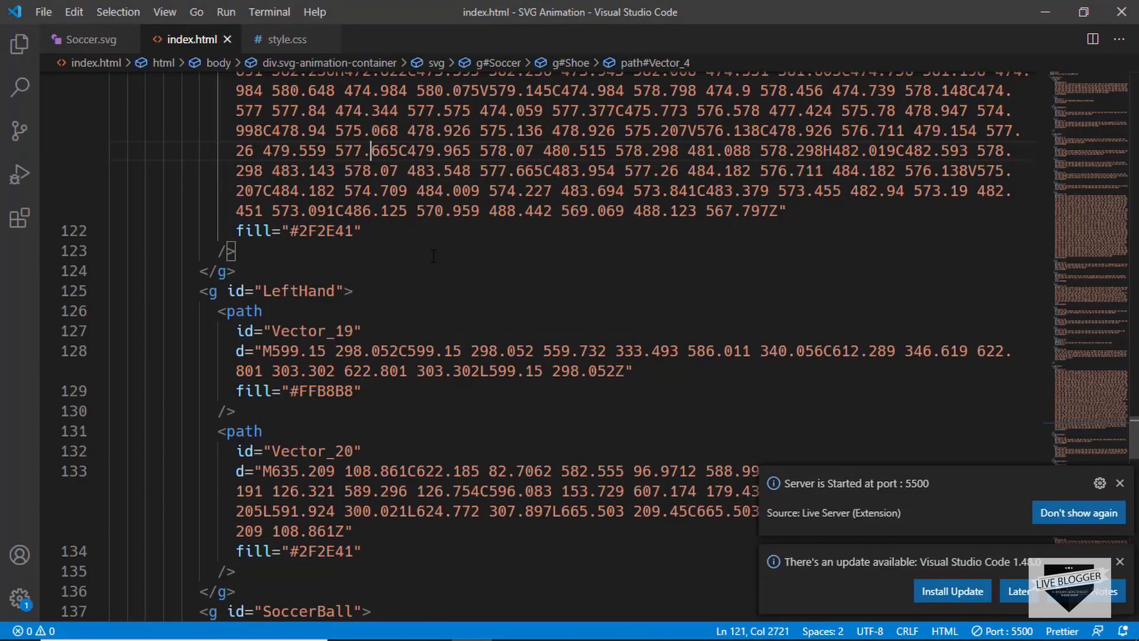
# Scroll through index.html to review the Soccer group's SVG markup.
pyautogui.scroll(3)
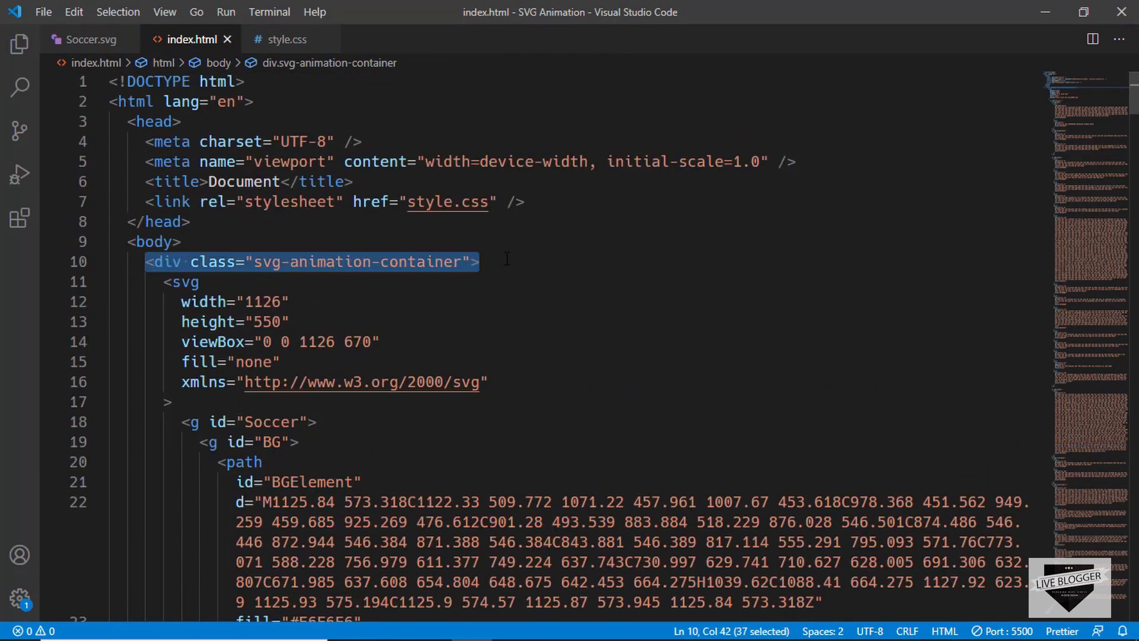
pyautogui.click(287, 302)
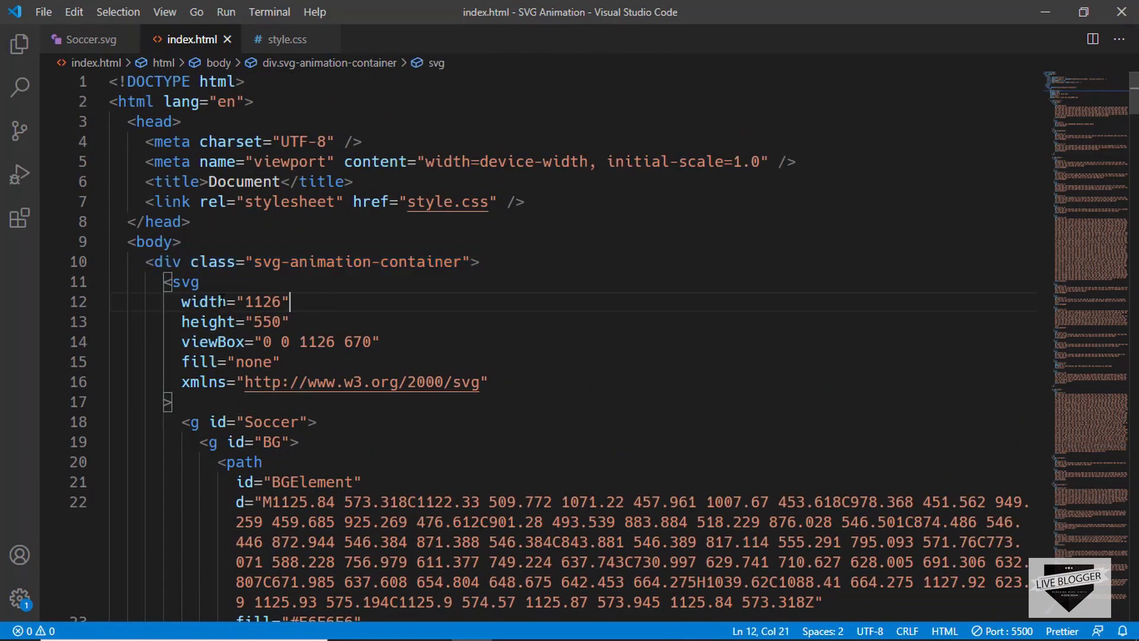
pyautogui.click(188, 282)
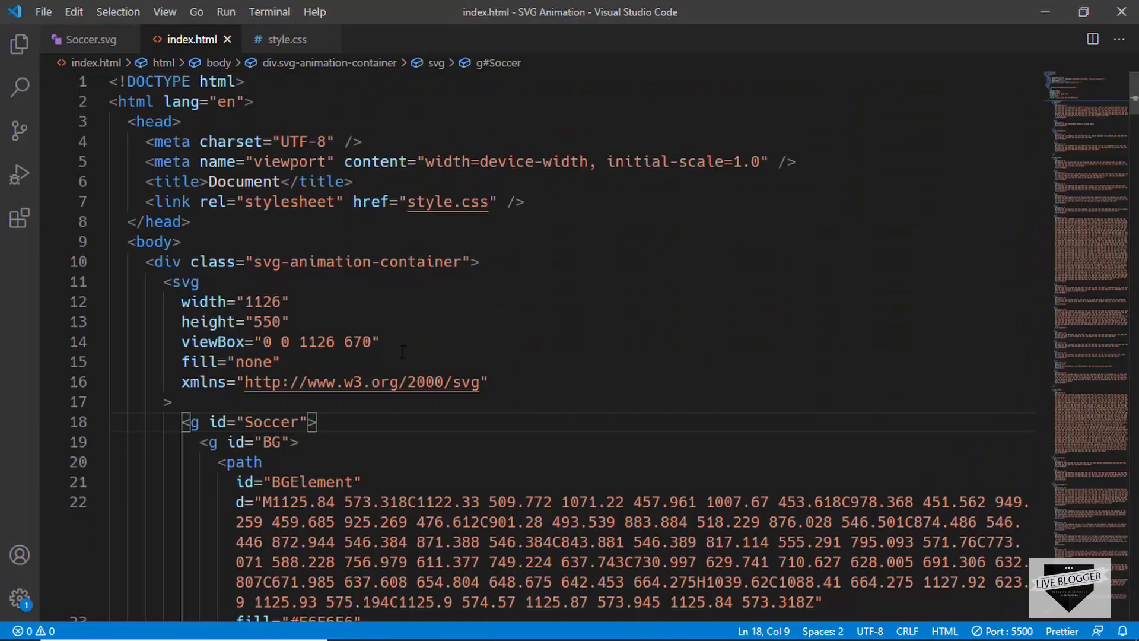
pyautogui.scroll(-3)
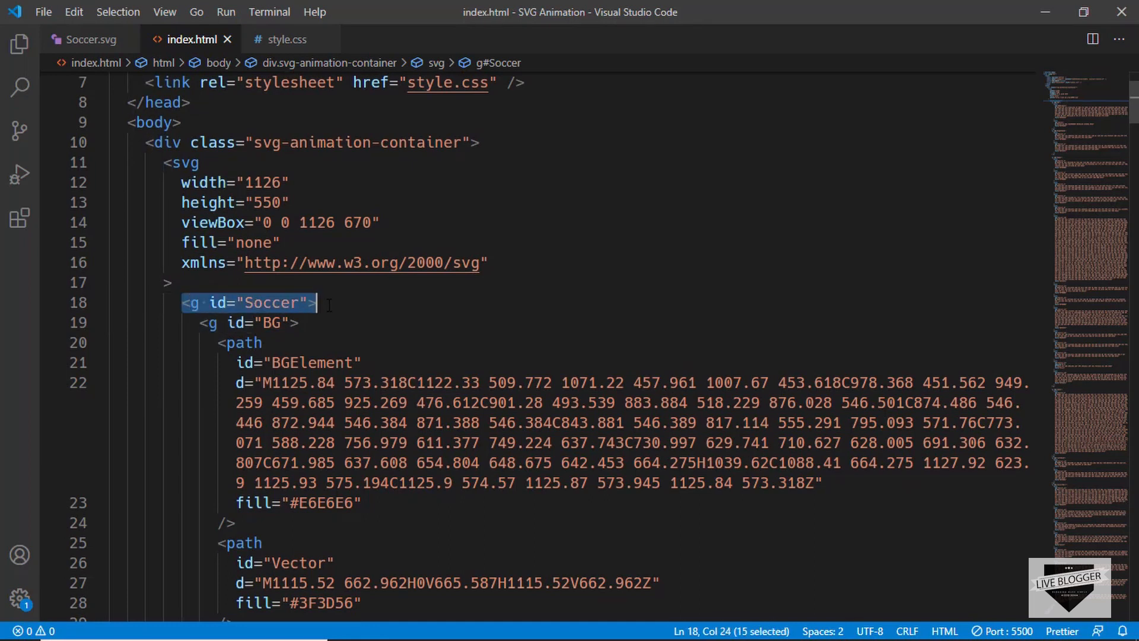
pyautogui.scroll(-3)
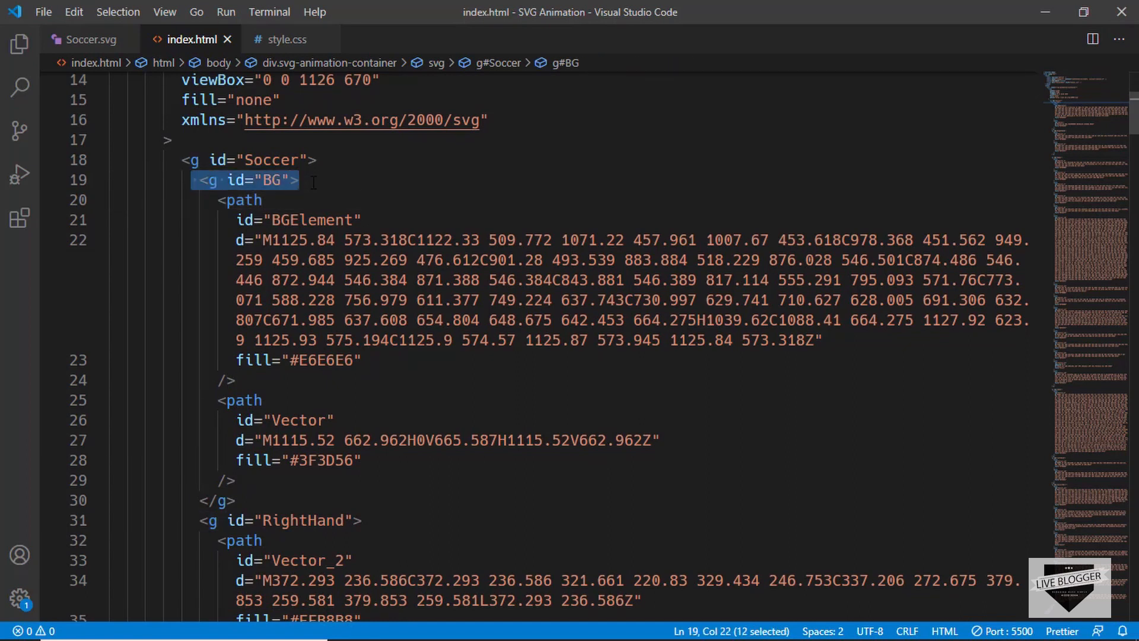
pyautogui.scroll(-3)
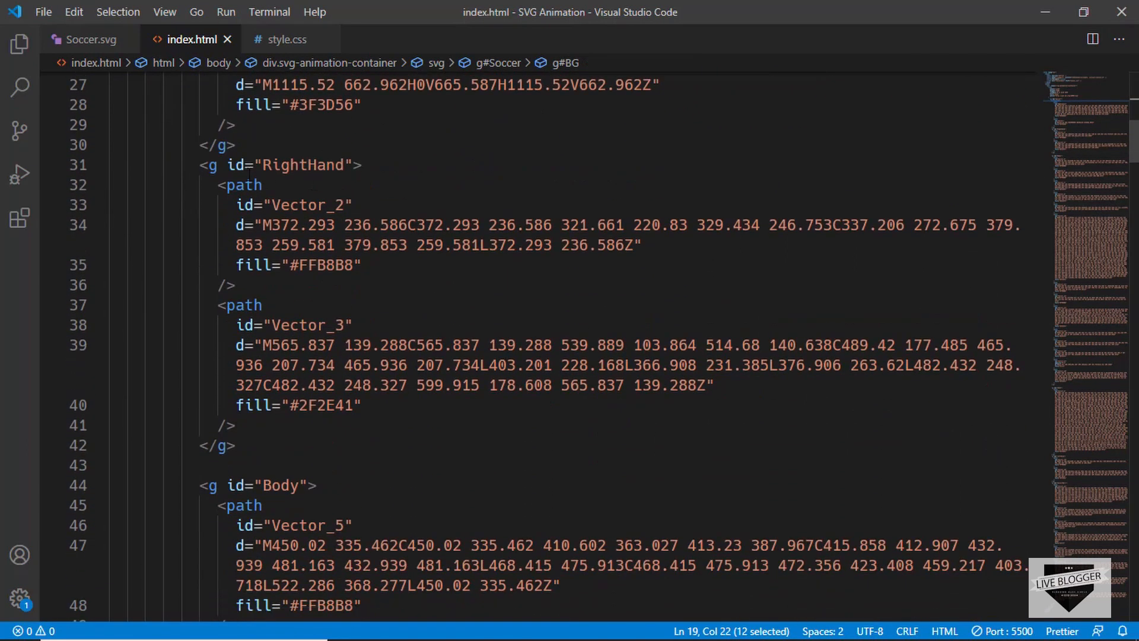
pyautogui.scroll(-3)
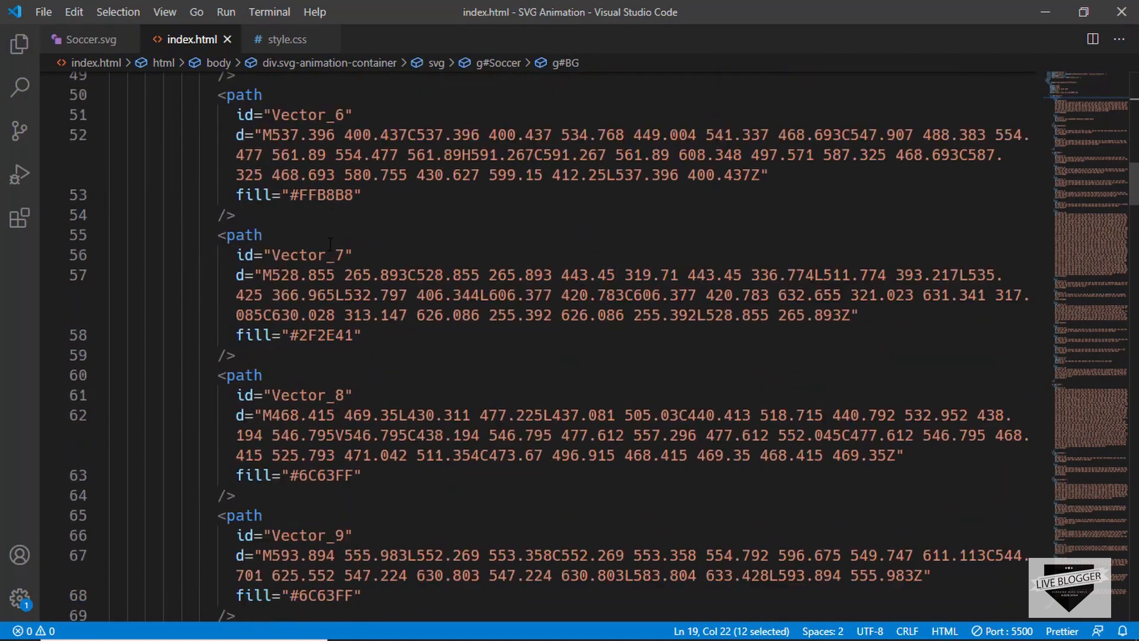
pyautogui.scroll(-3)
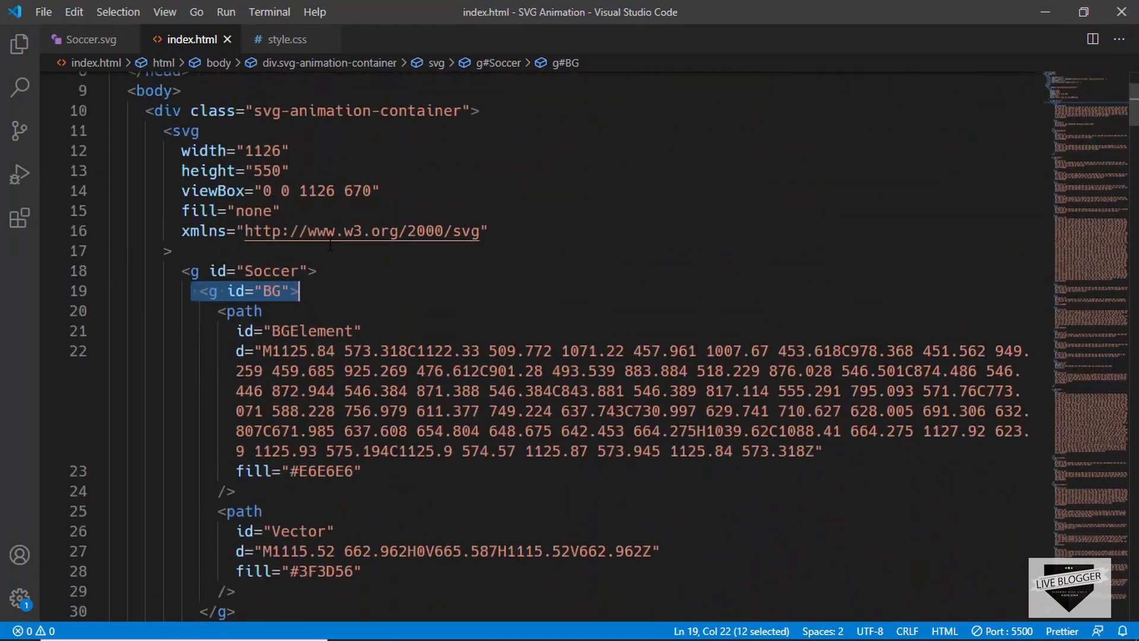
pyautogui.scroll(3)
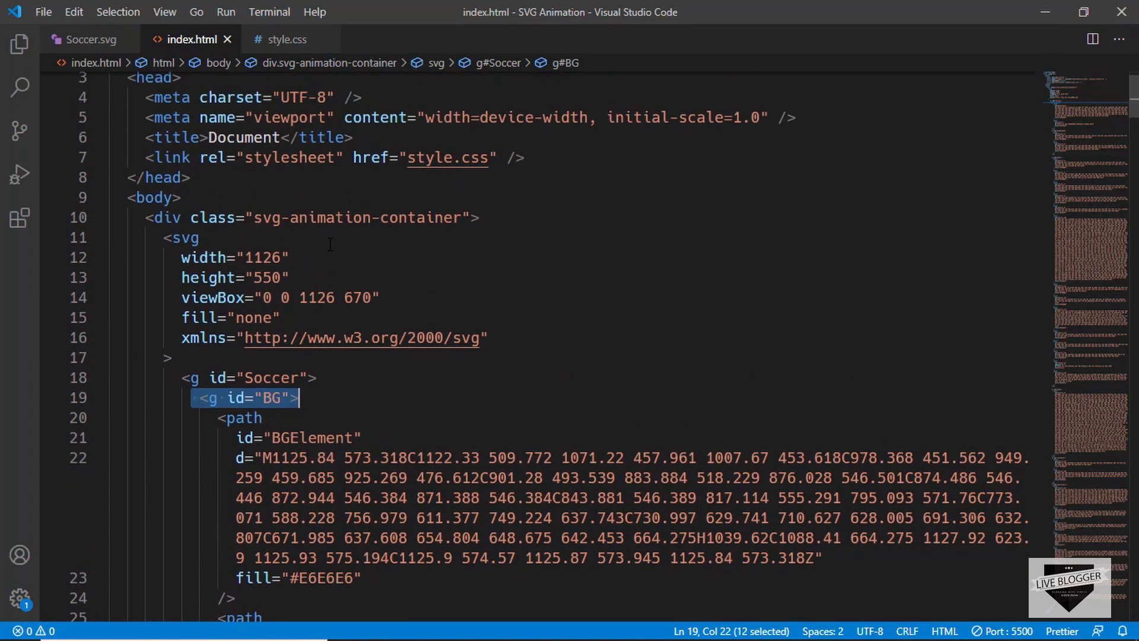
pyautogui.scroll(-3)
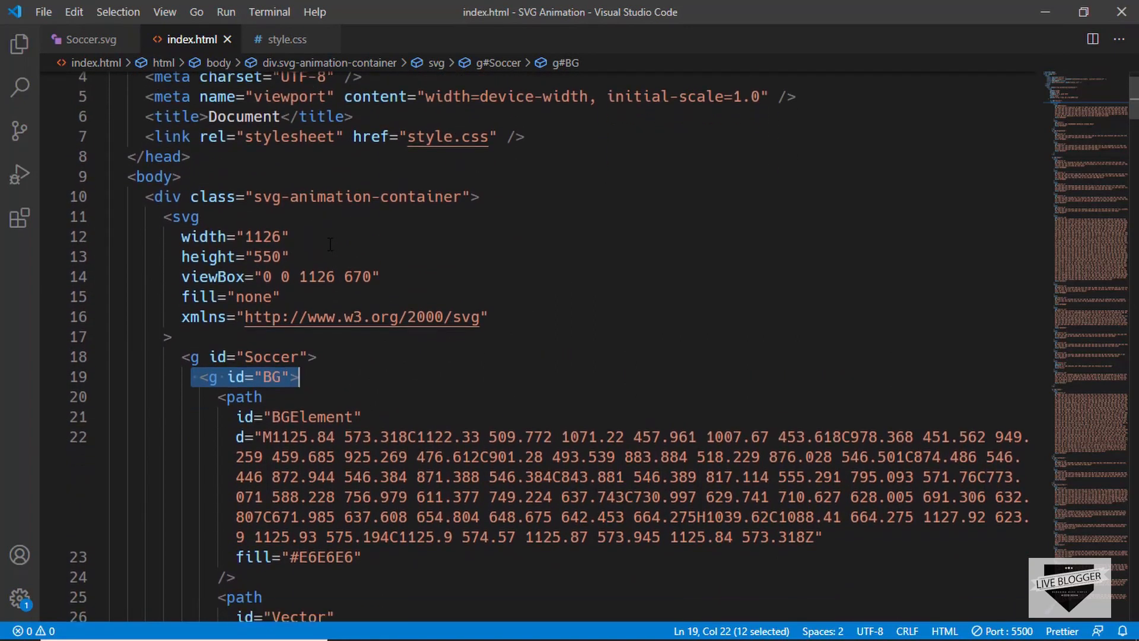
pyautogui.scroll(-3)
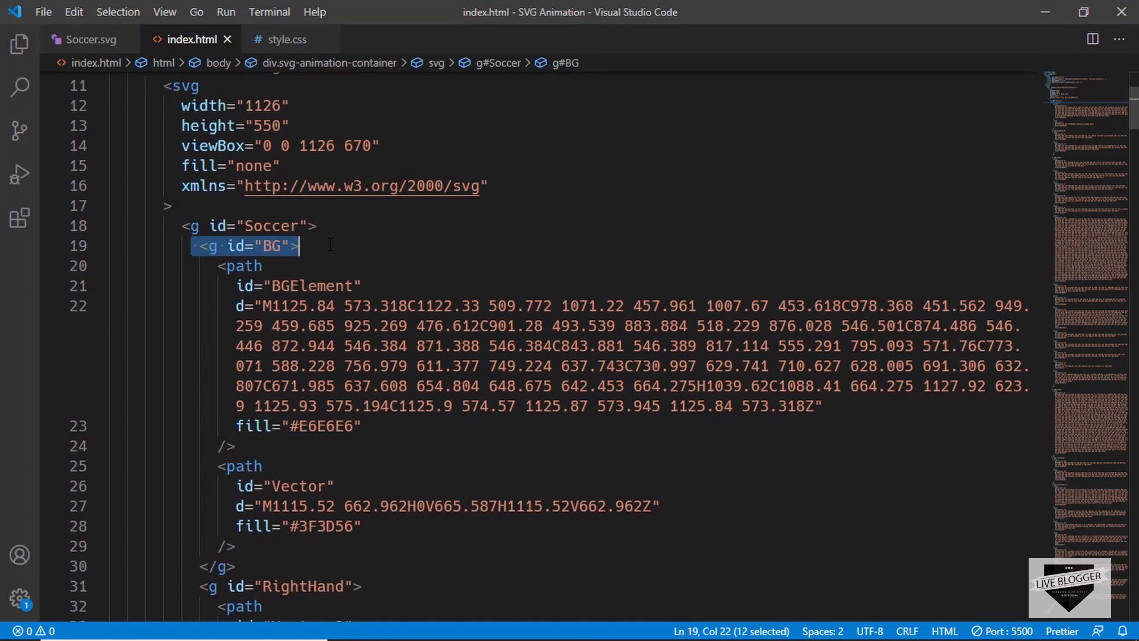
pyautogui.scroll(3)
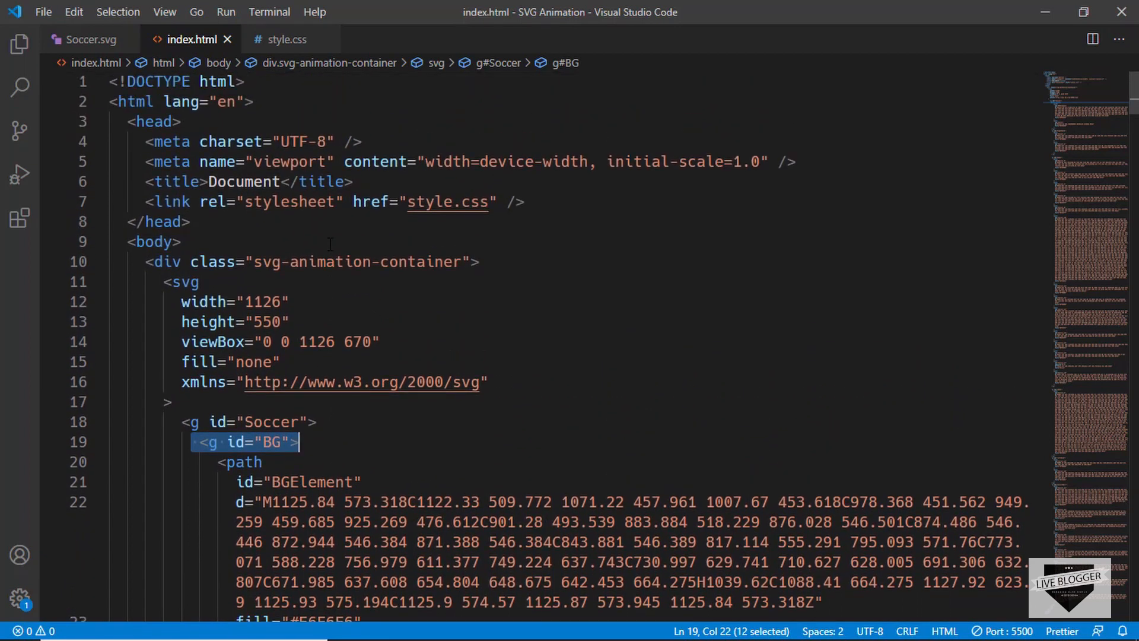
pyautogui.moveTo(327, 262)
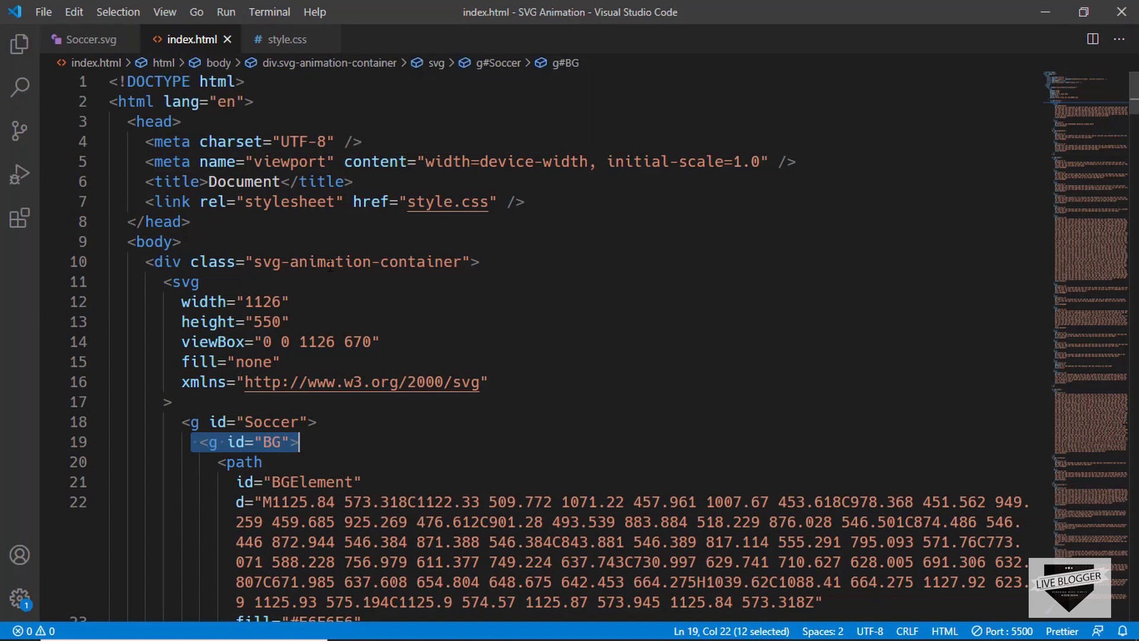
# Inspect the svg-animation-container div and the svg element's markup below it.
pyautogui.click(476, 199)
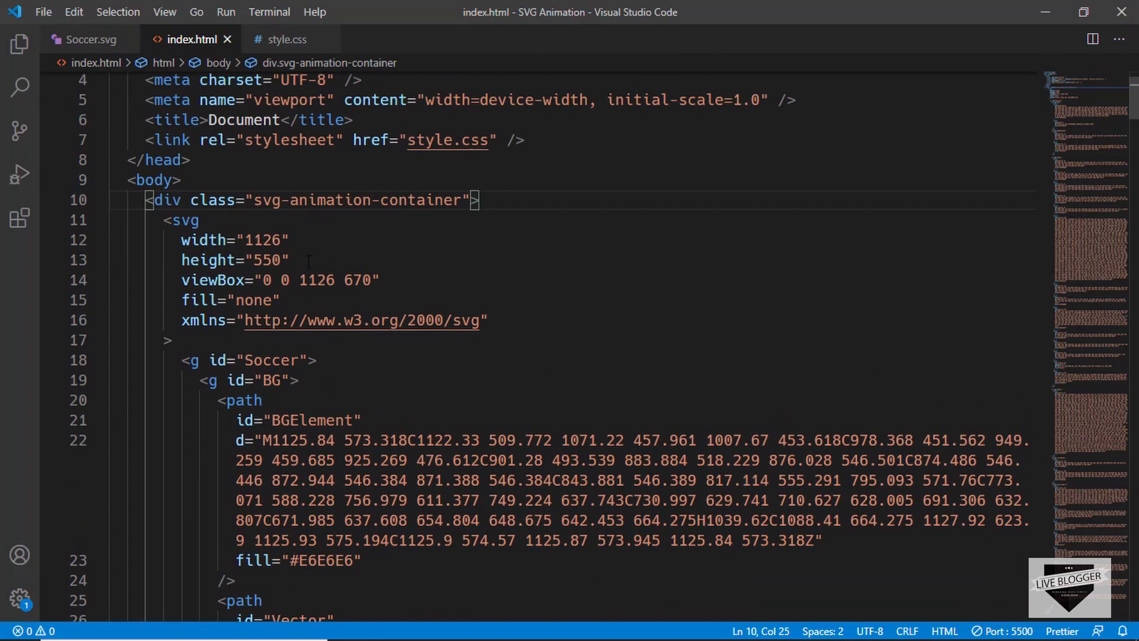
pyautogui.click(168, 220)
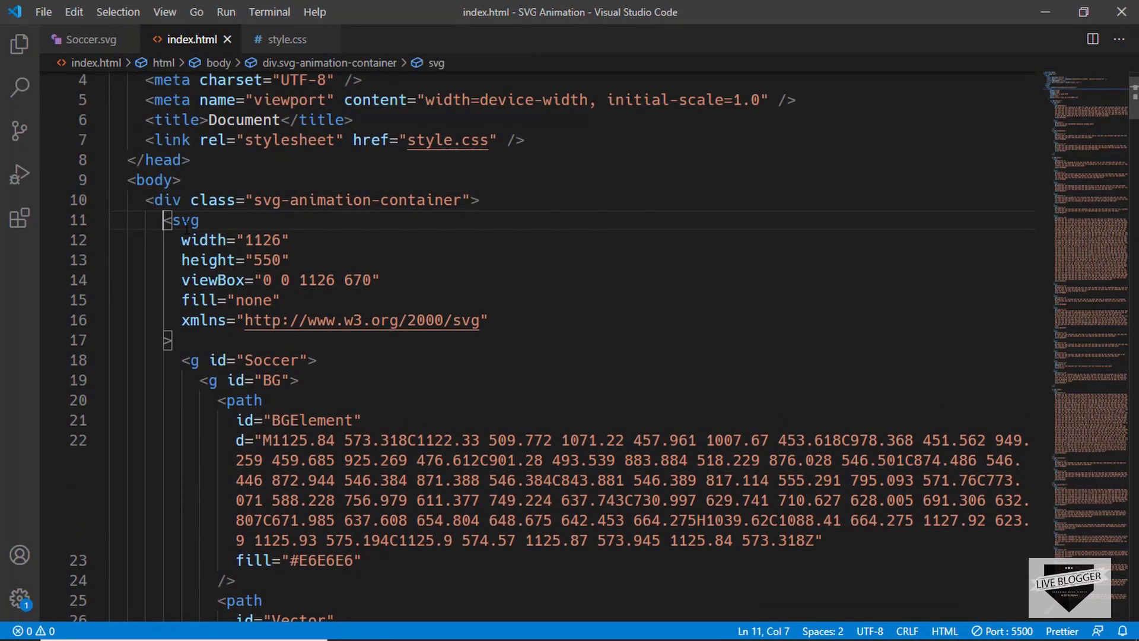
pyautogui.scroll(-3)
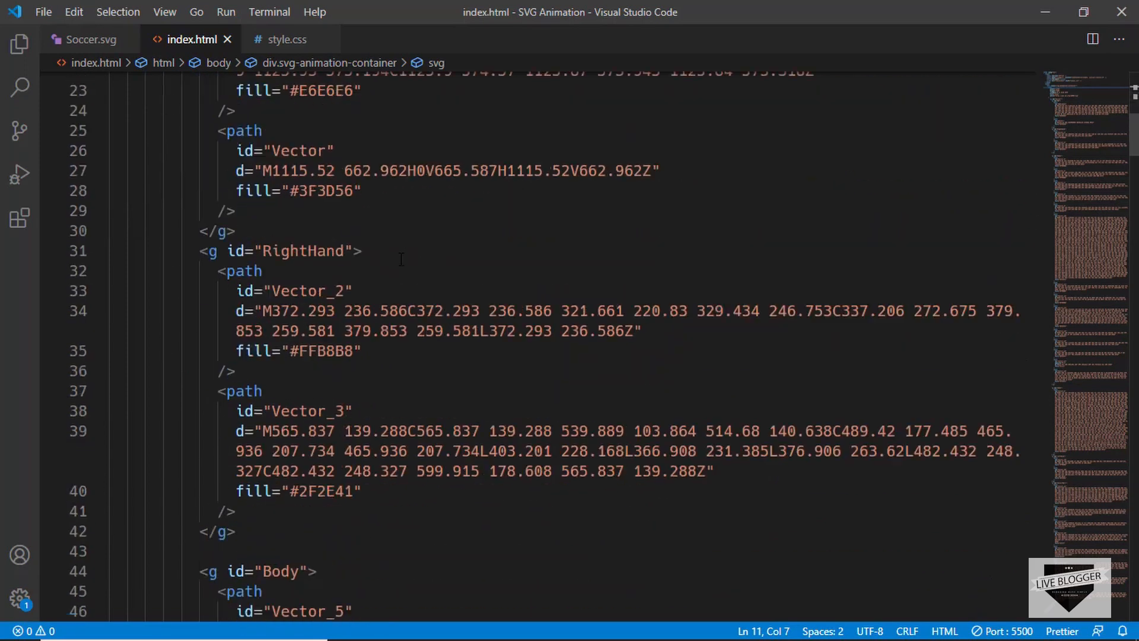
pyautogui.scroll(-3)
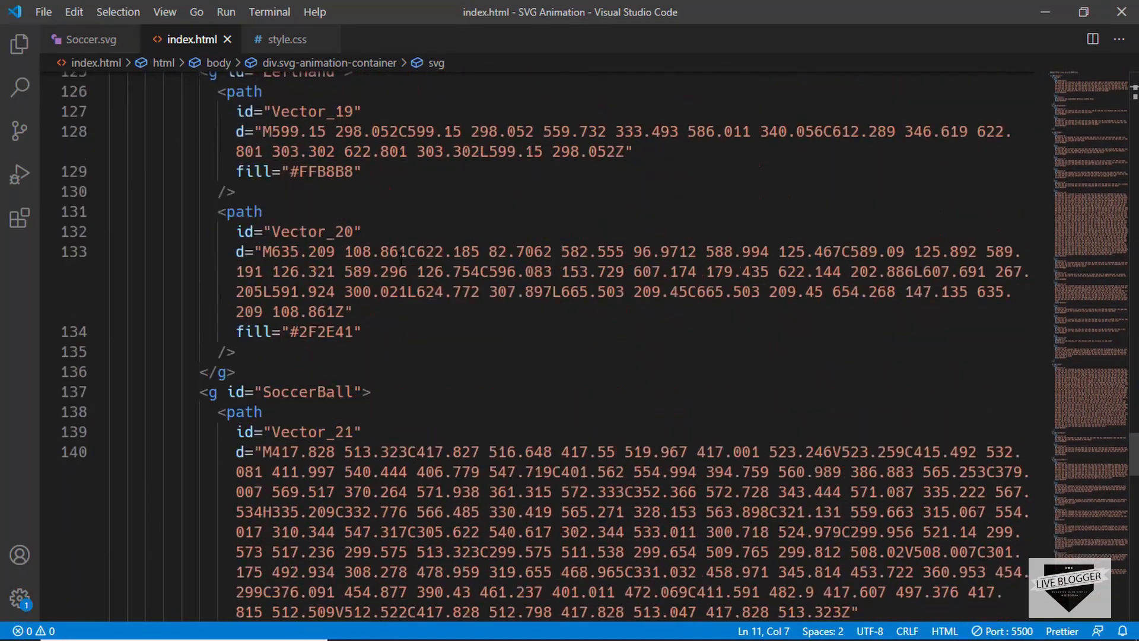
pyautogui.scroll(-3)
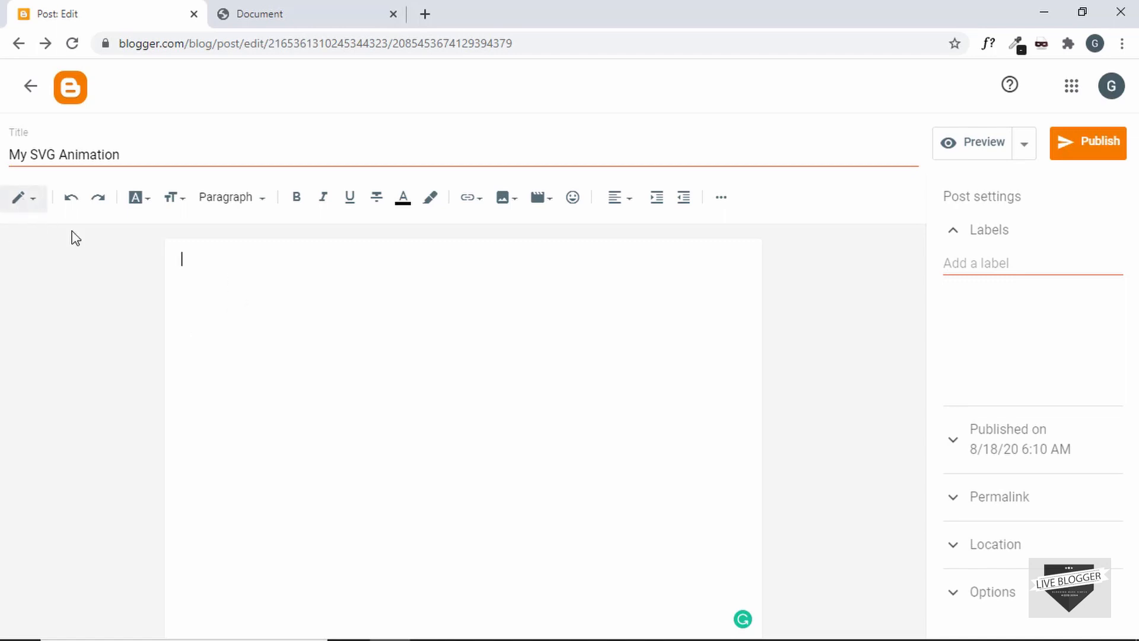
# Switch the post to HTML view and paste in the full index.html SVG markup.
pyautogui.click(23, 197)
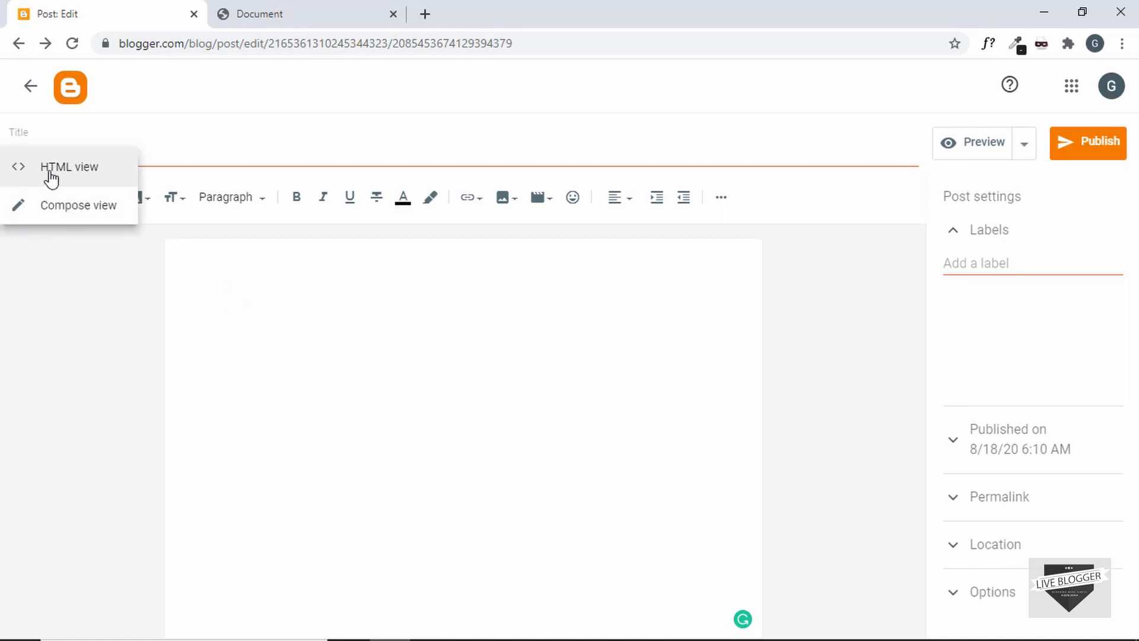
pyautogui.click(70, 166)
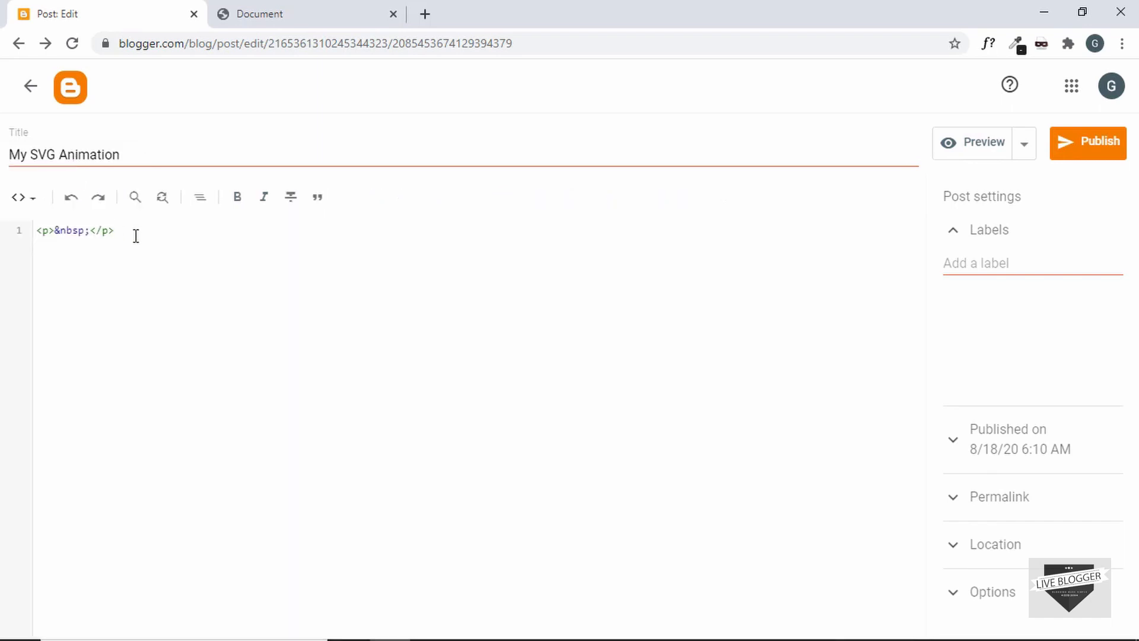
pyautogui.press('ctrl+a')
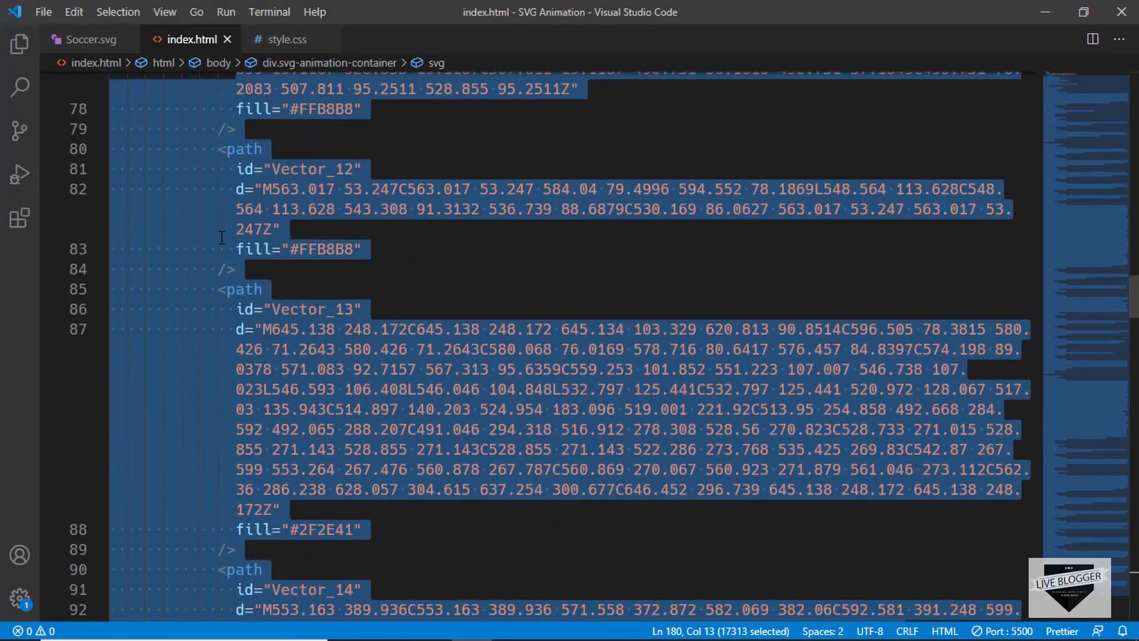
pyautogui.scroll(3)
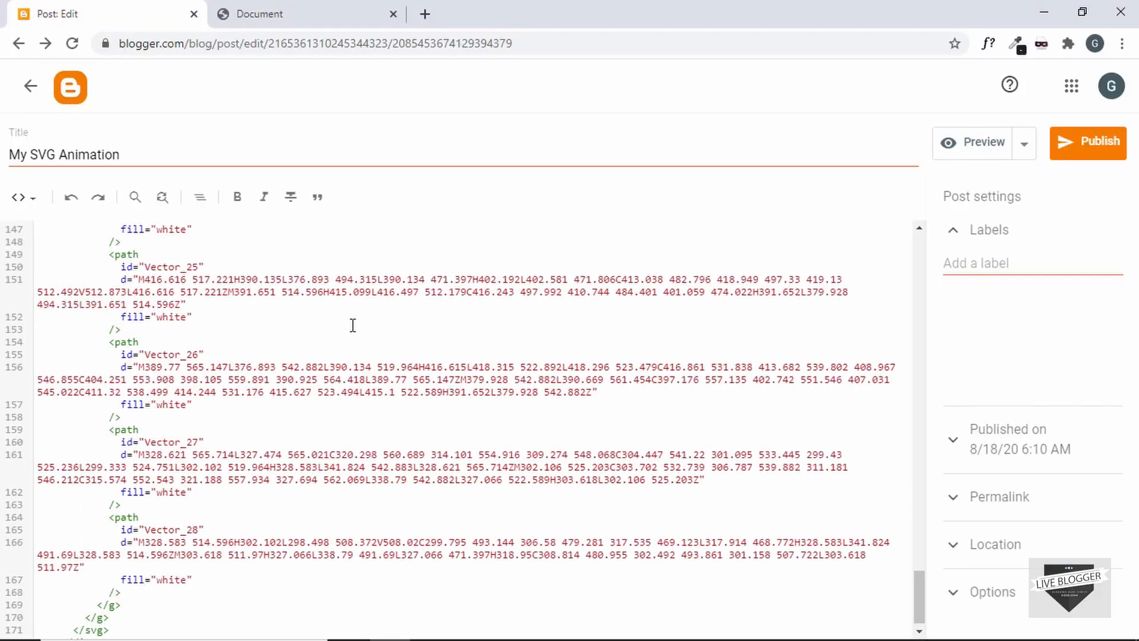
pyautogui.scroll(3)
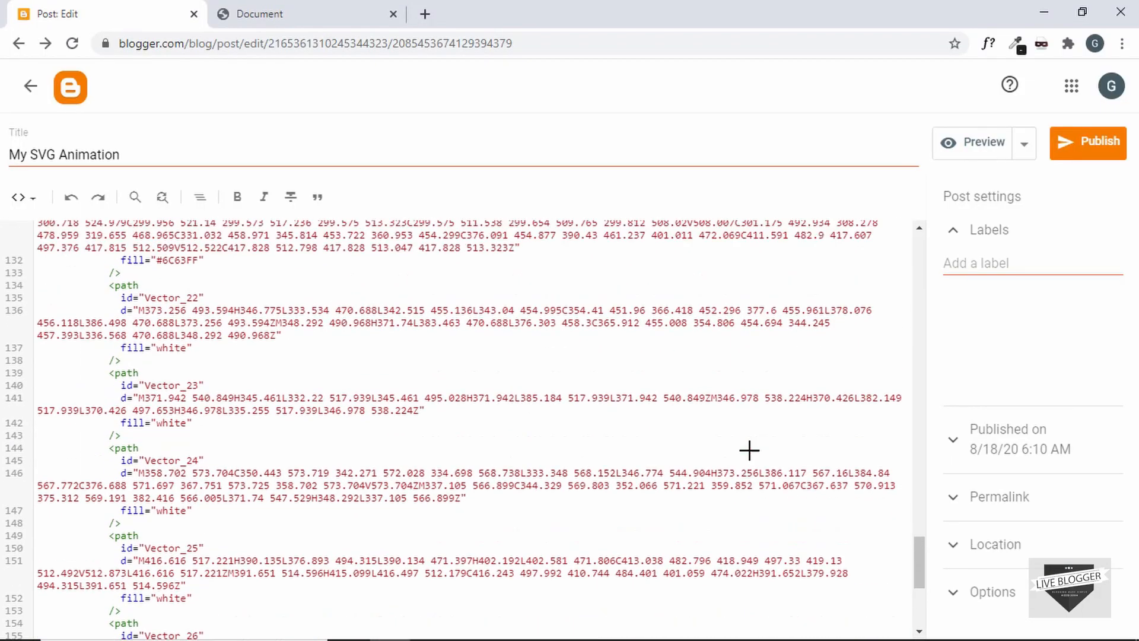
pyautogui.click(22, 197)
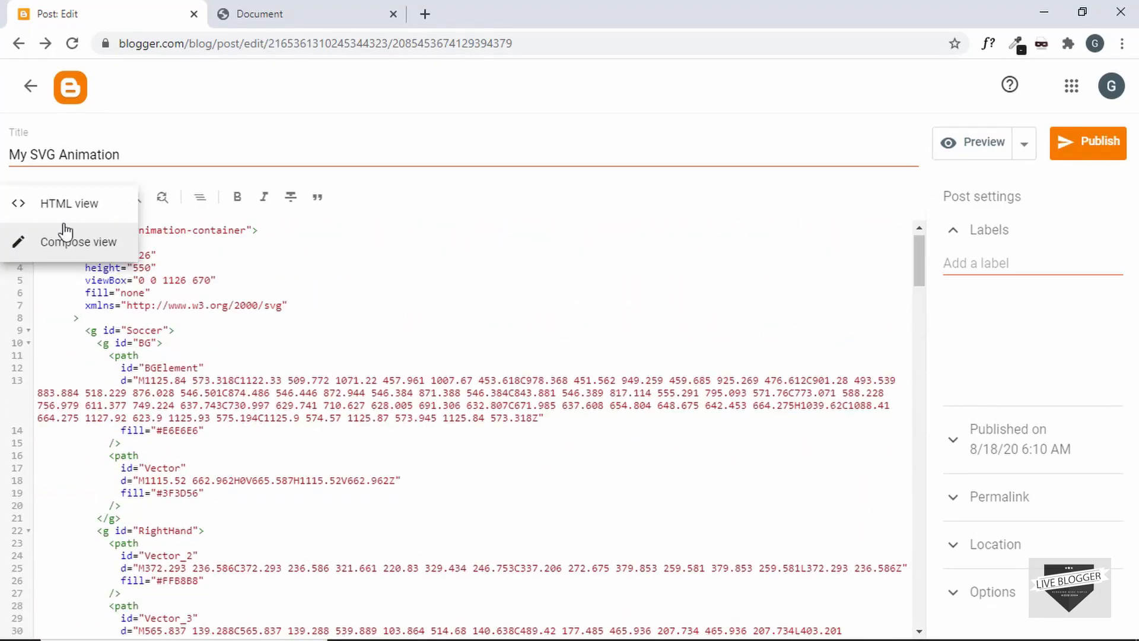
# Return to compose view, publish the post, and view its live page.
pyautogui.click(79, 241)
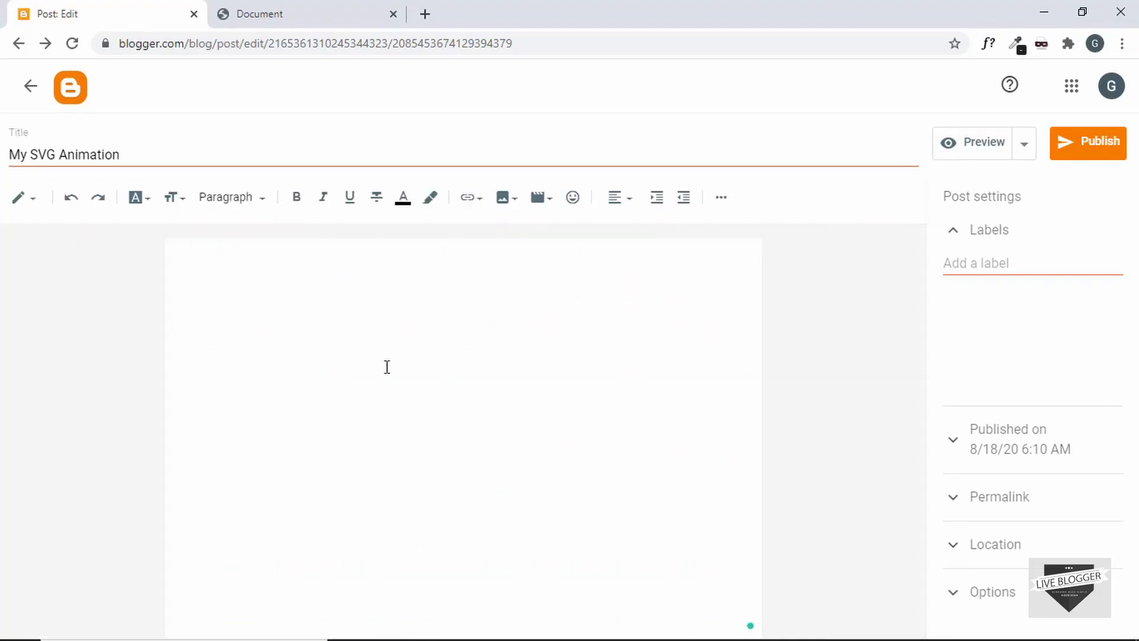
pyautogui.moveTo(1088, 142)
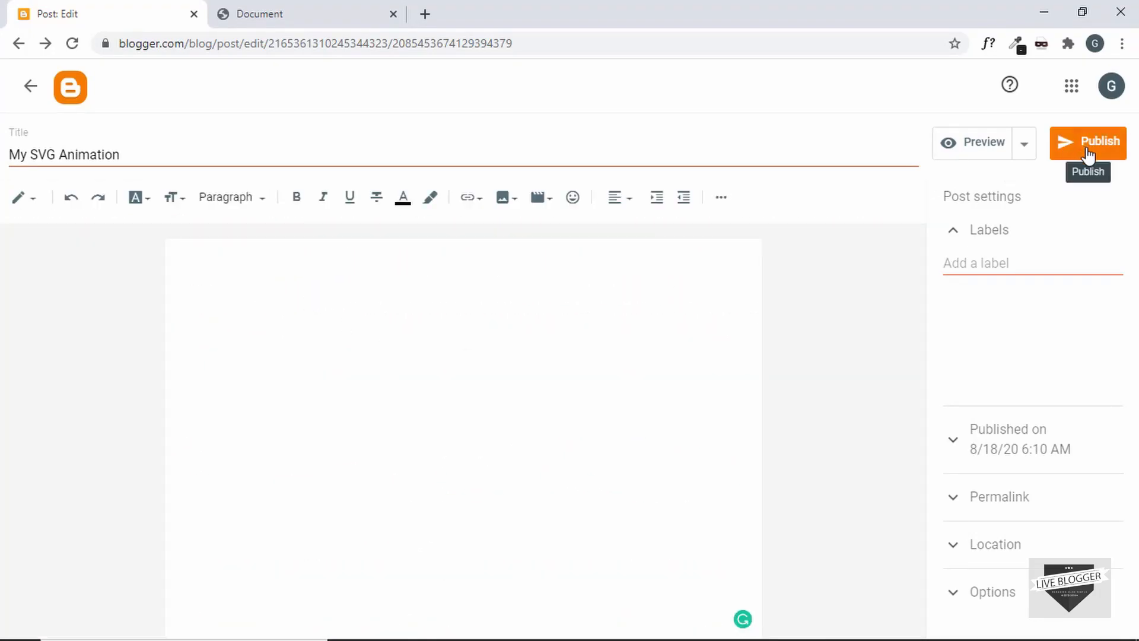
pyautogui.click(1087, 142)
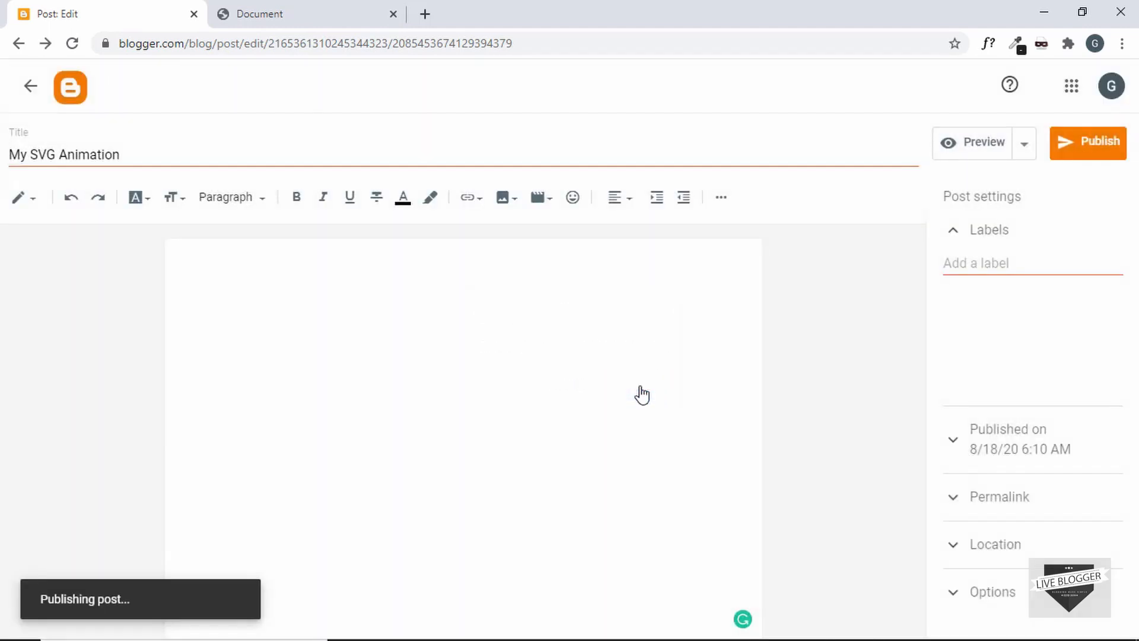
pyautogui.click(1088, 141)
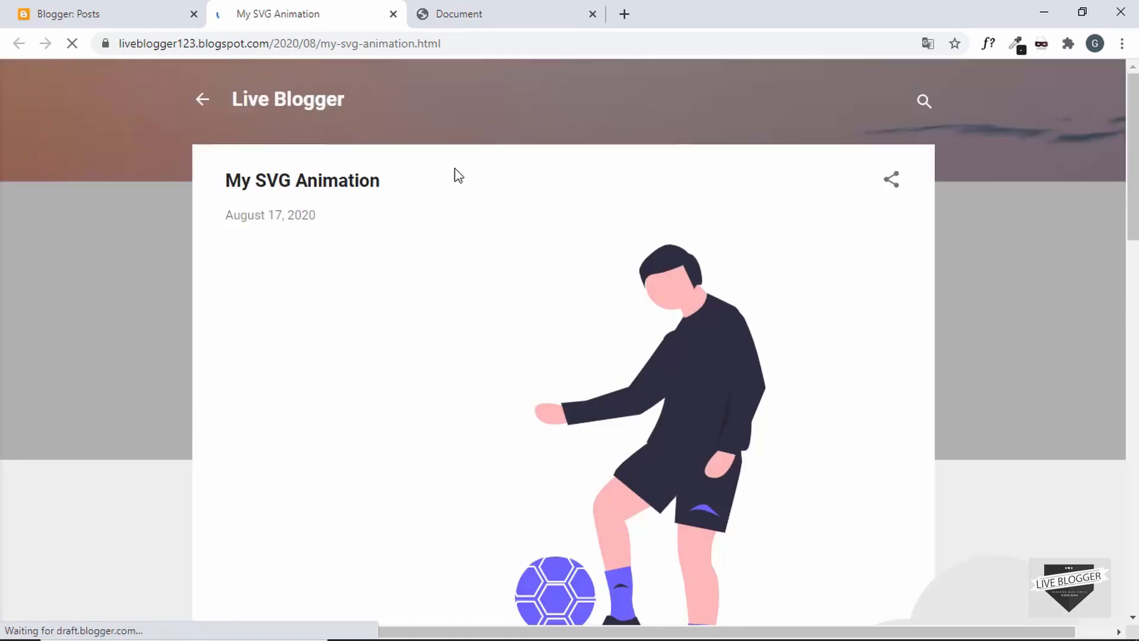
pyautogui.scroll(-3)
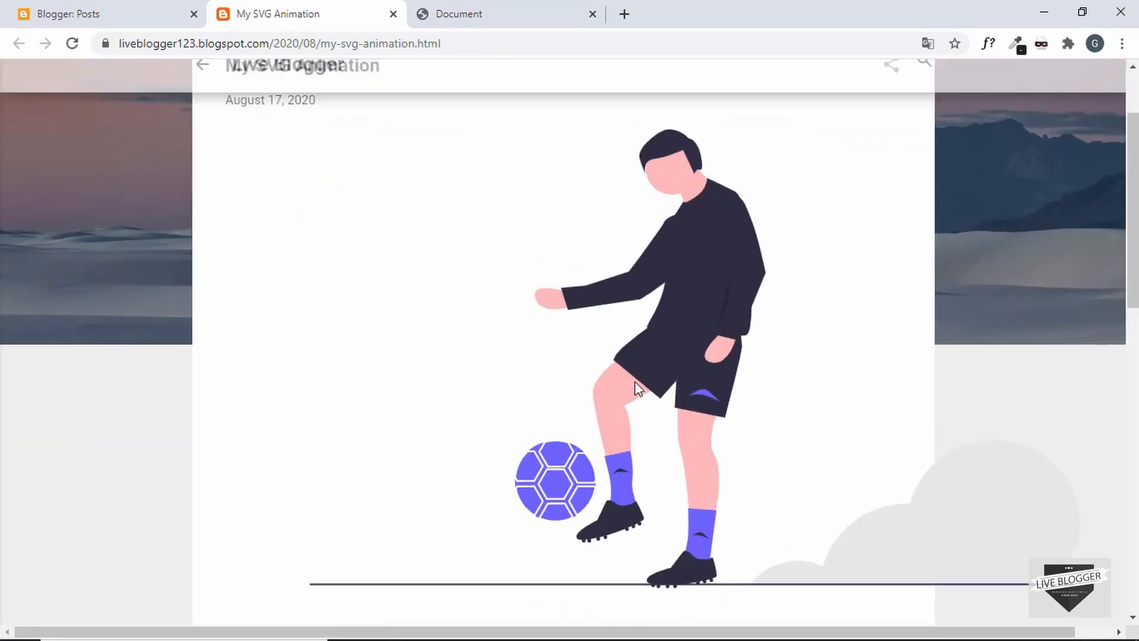
pyautogui.scroll(3)
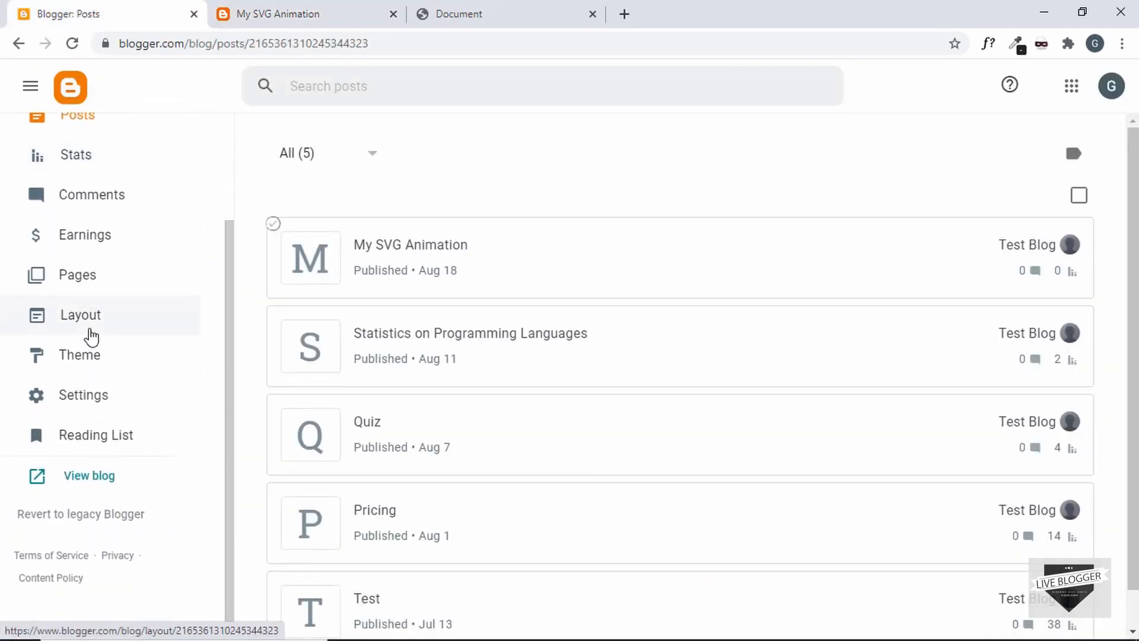
# Open Theme > Customize and reach the Advanced Add CSS box.
pyautogui.click(78, 355)
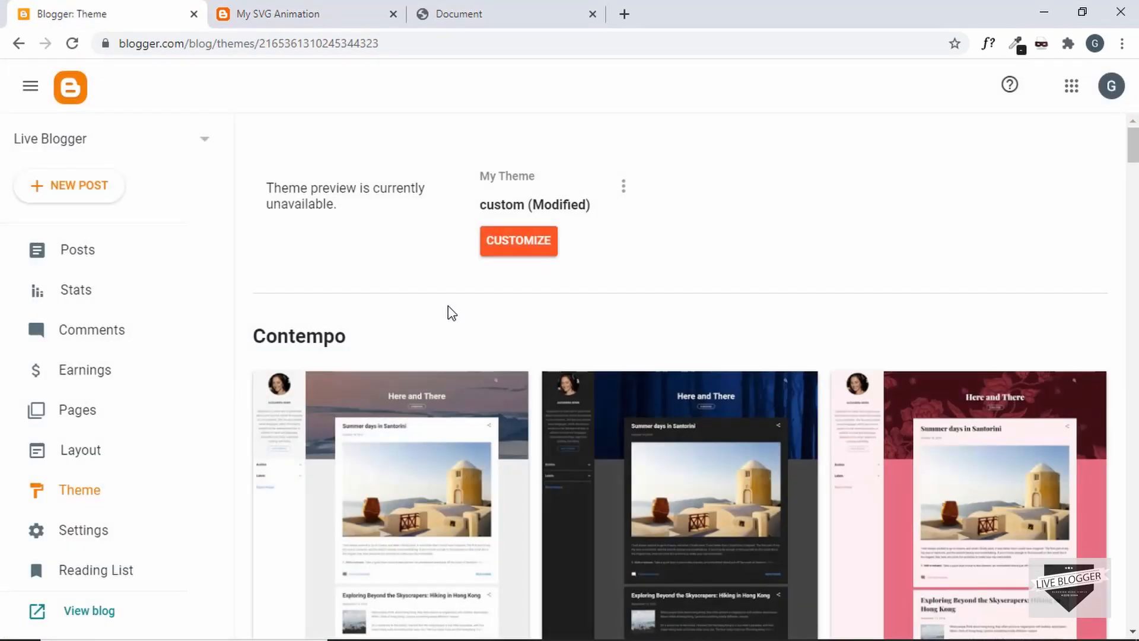
pyautogui.click(518, 240)
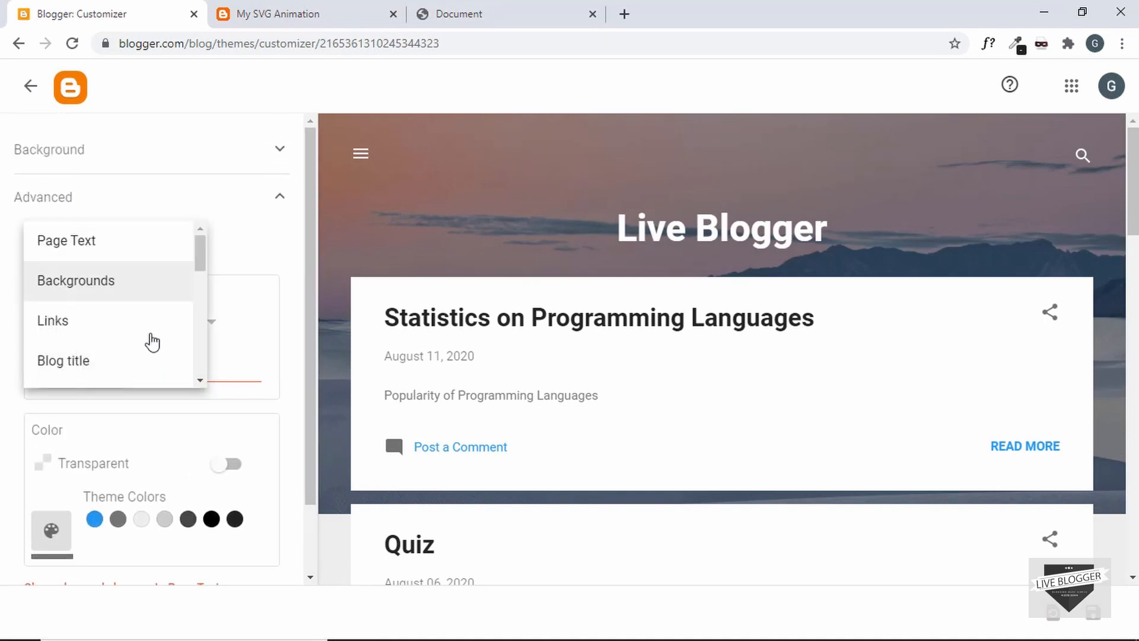
pyautogui.scroll(-3)
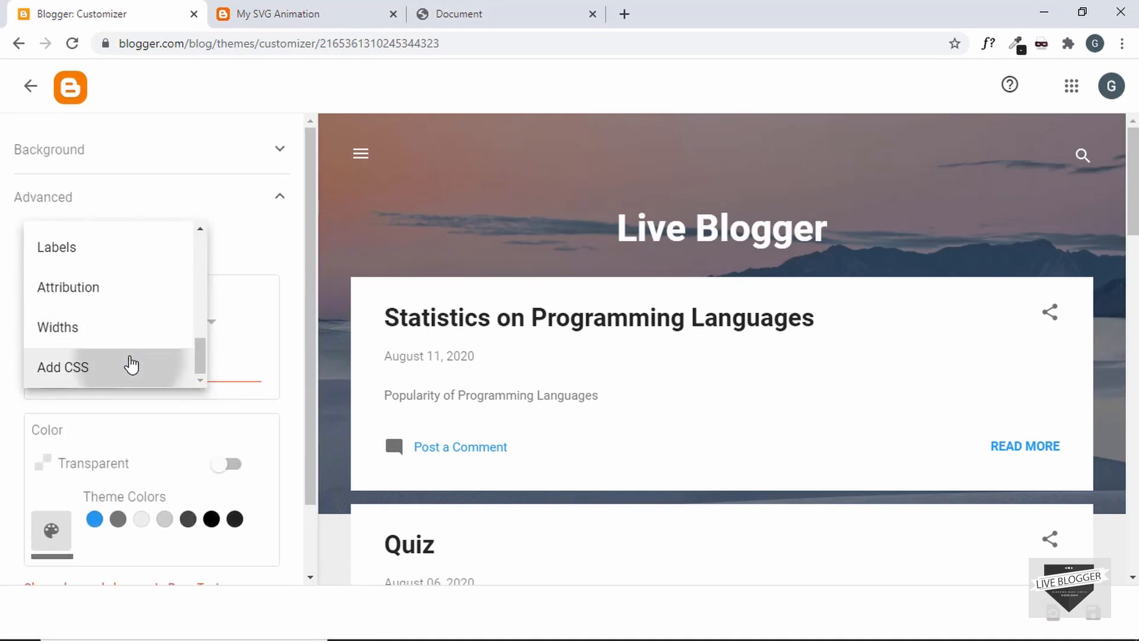
pyautogui.click(63, 367)
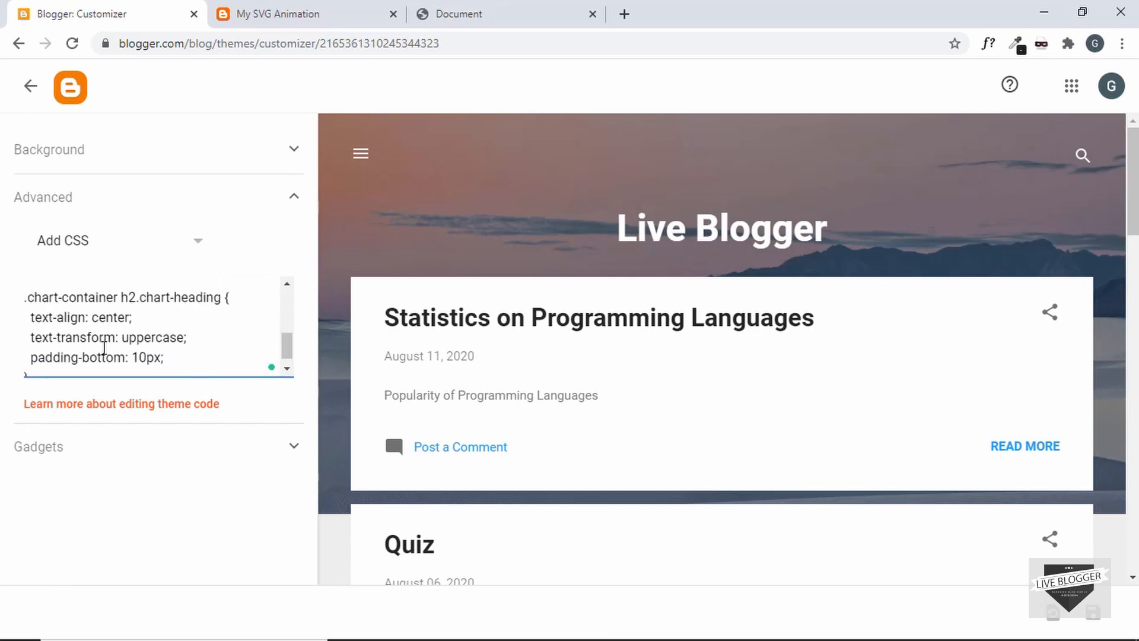
pyautogui.write('}')
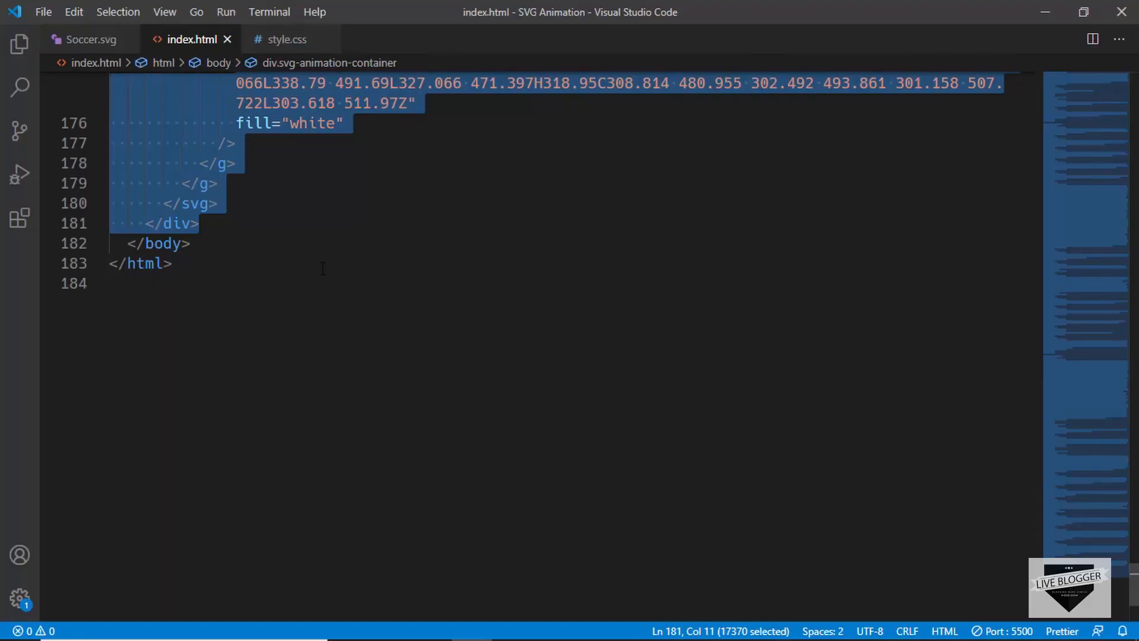
# Select all animation rules in style.css for copying.
pyautogui.click(286, 39)
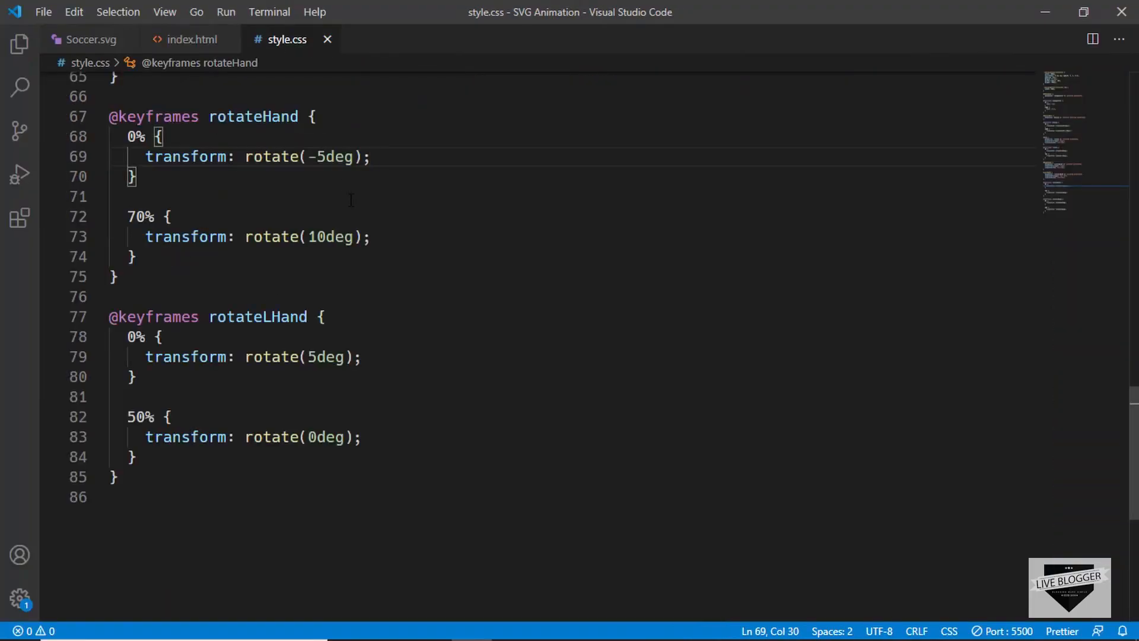
pyautogui.scroll(3)
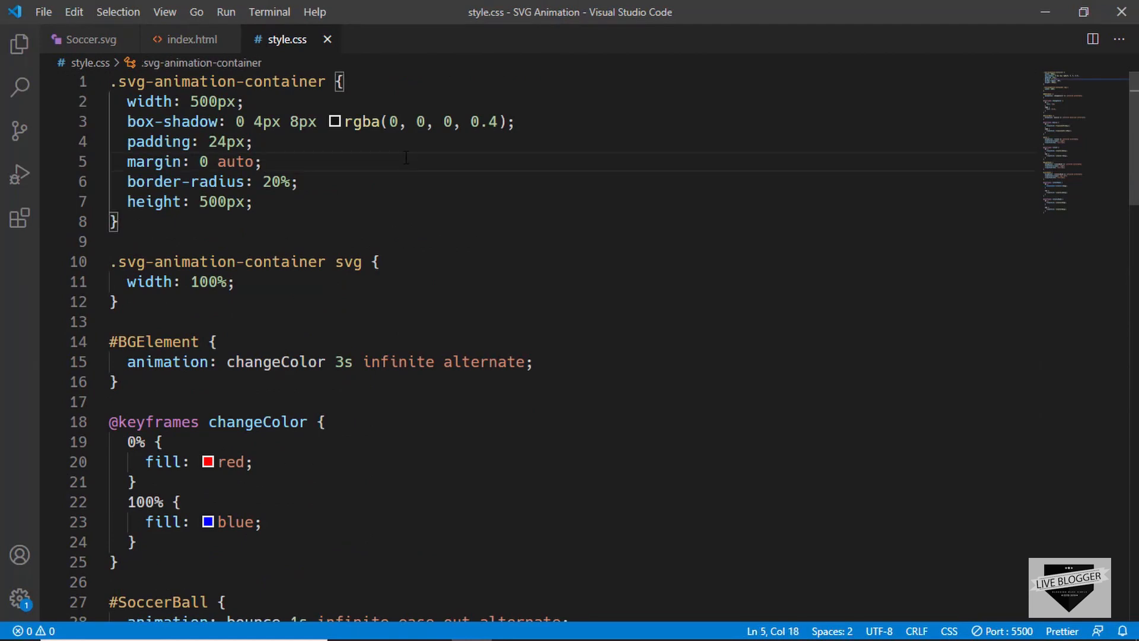
pyautogui.press('ctrl+a')
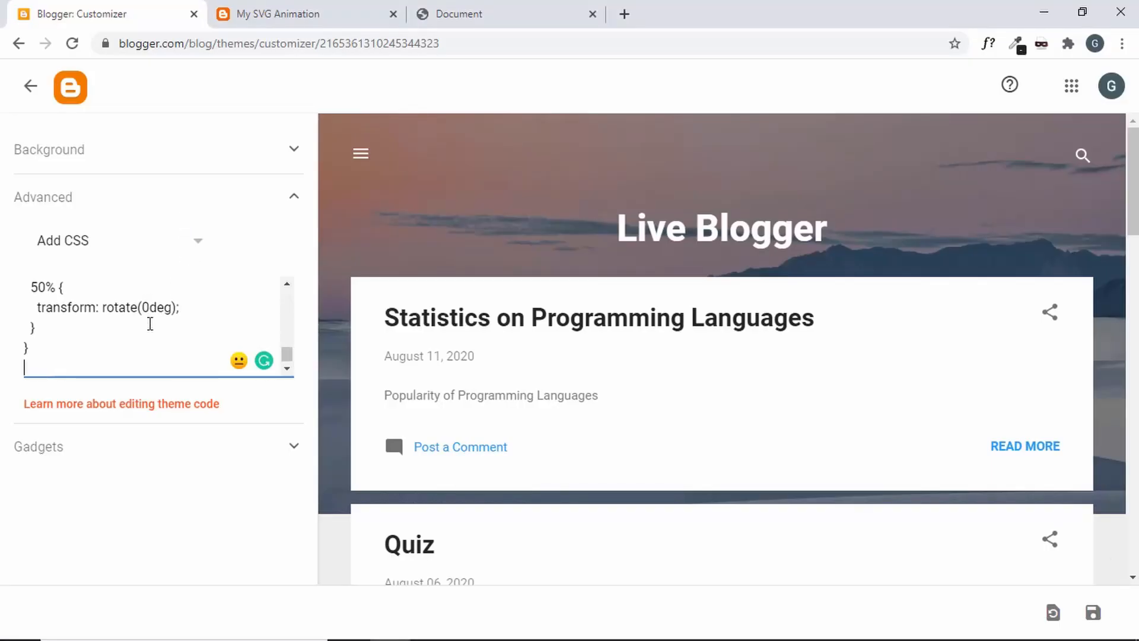
# Save the custom CSS in the customizer and switch to the live post.
pyautogui.click(1093, 612)
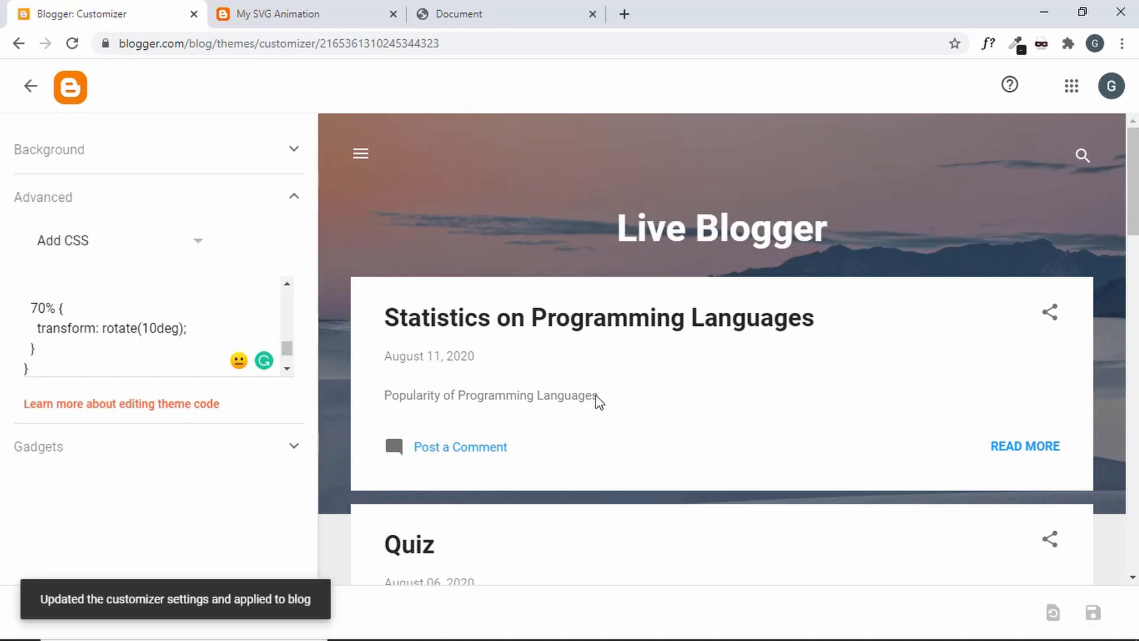
pyautogui.click(29, 85)
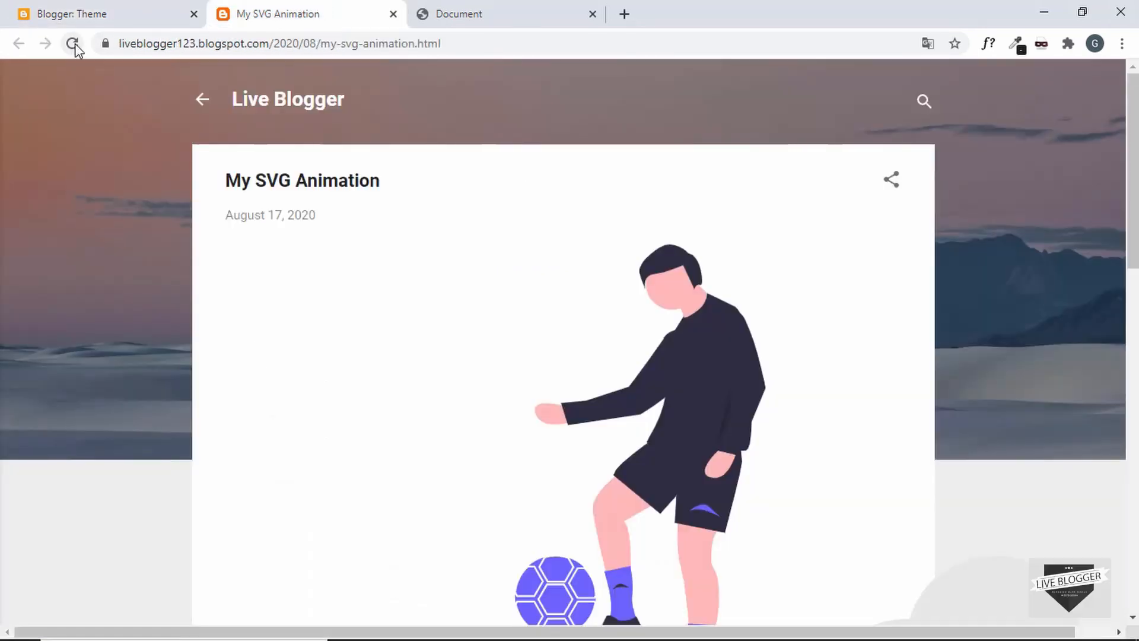
pyautogui.moveTo(74, 44)
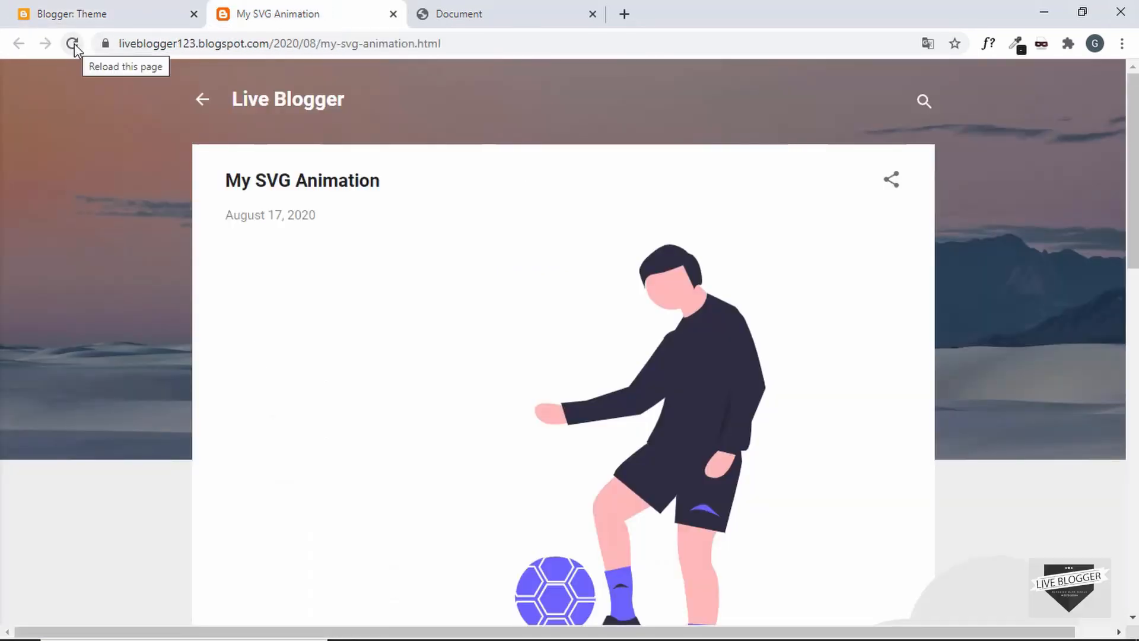
# Reload the post to view the styled animation, switching between the post and Theme page.
pyautogui.click(74, 43)
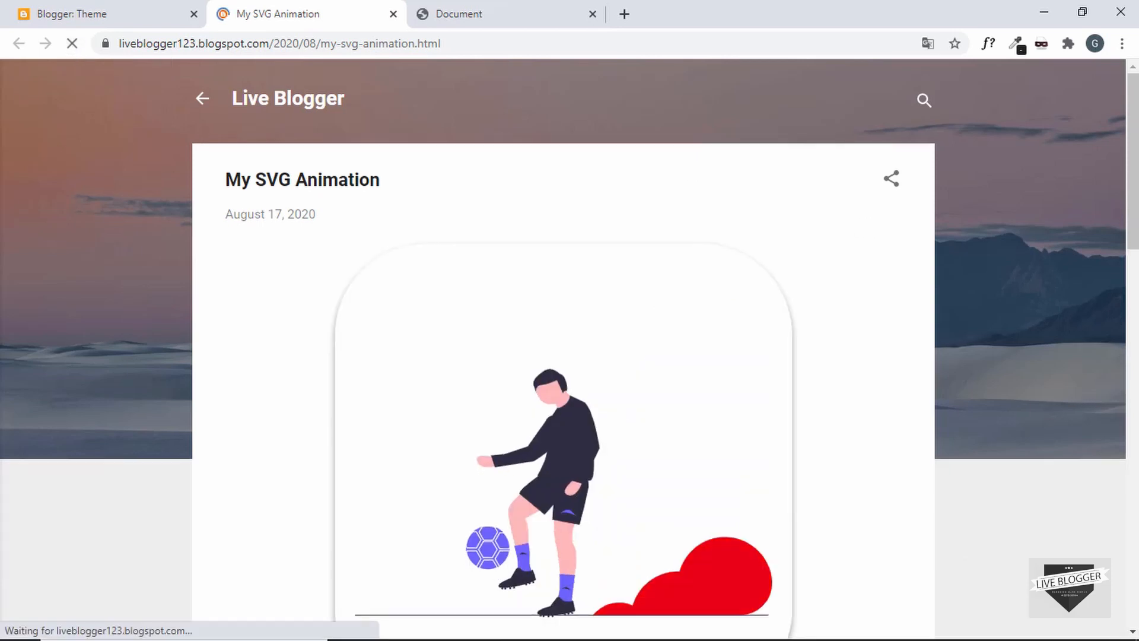
pyautogui.scroll(-3)
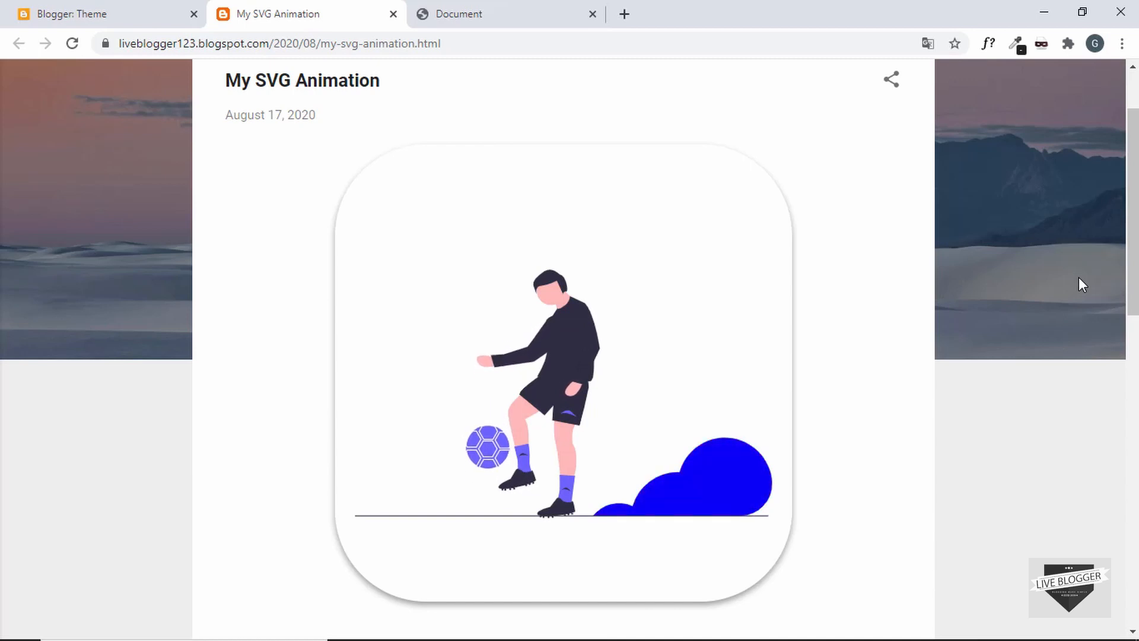
pyautogui.scroll(-3)
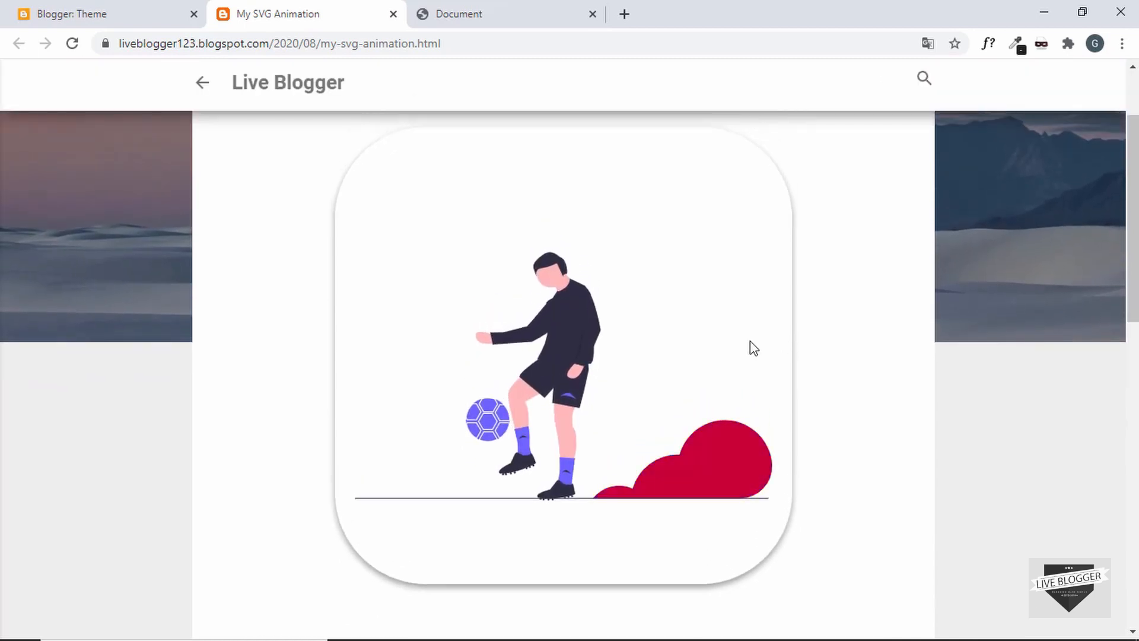
pyautogui.scroll(3)
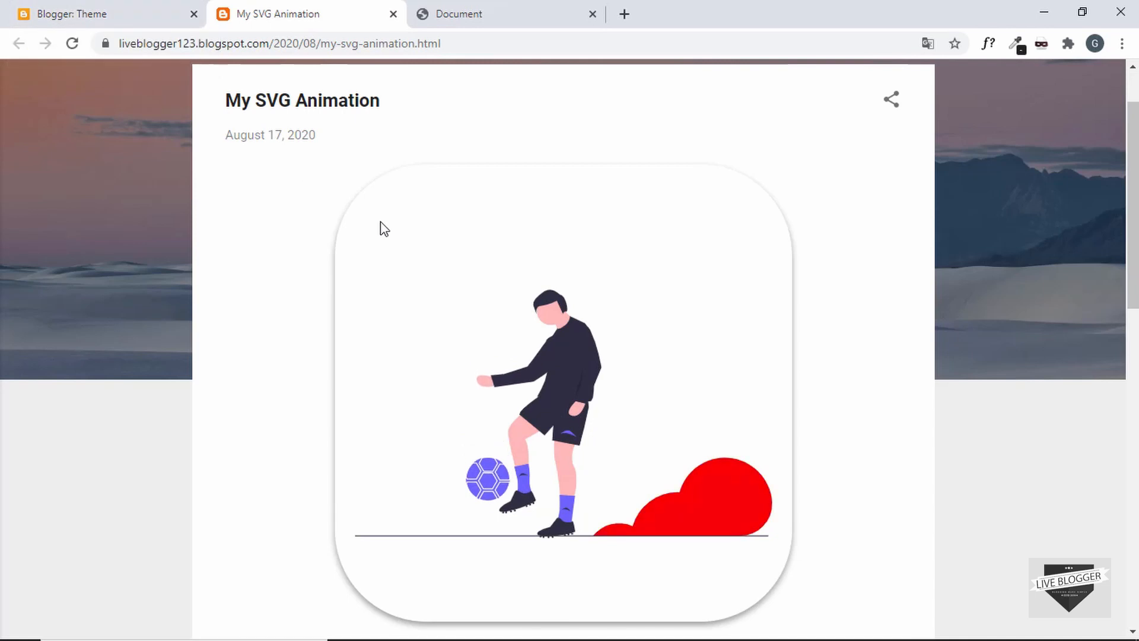
pyautogui.click(101, 13)
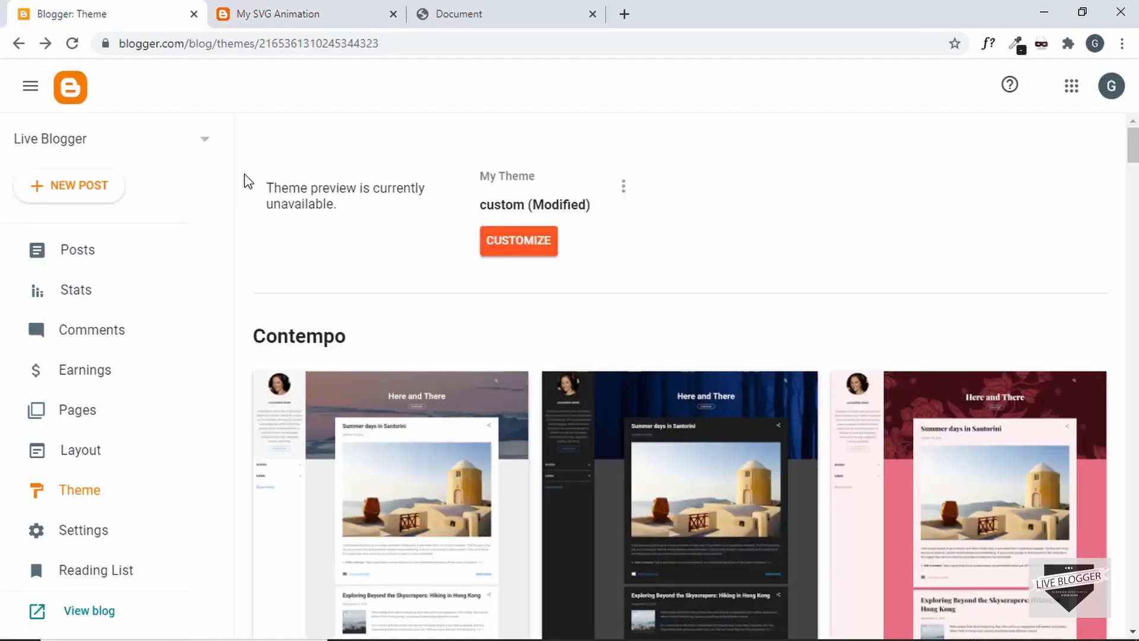
pyautogui.moveTo(243, 108)
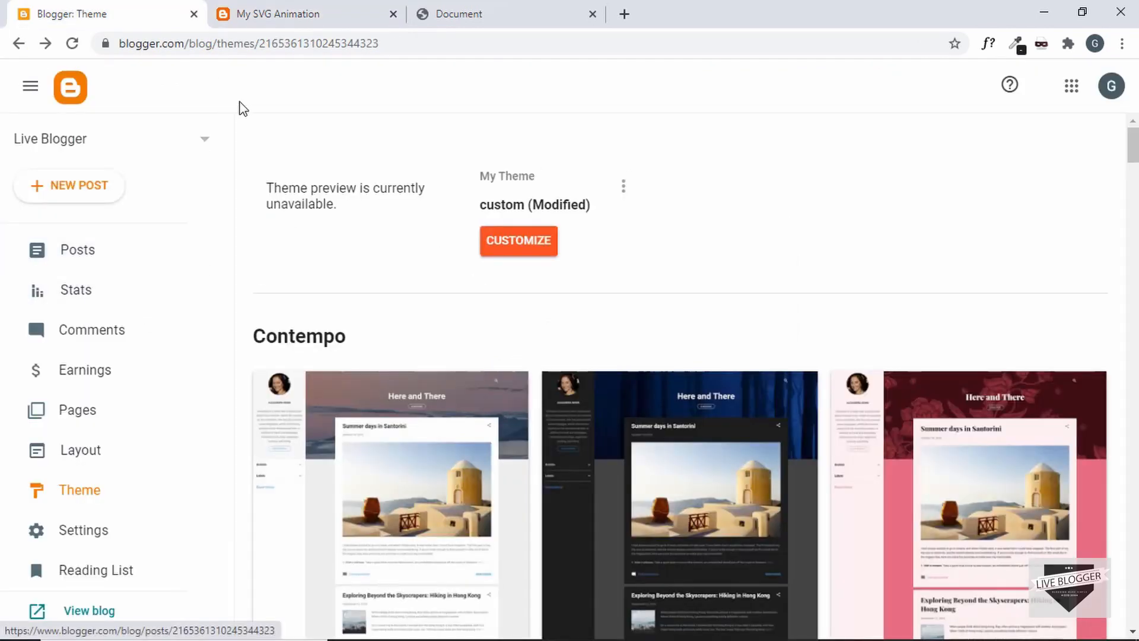
pyautogui.click(305, 14)
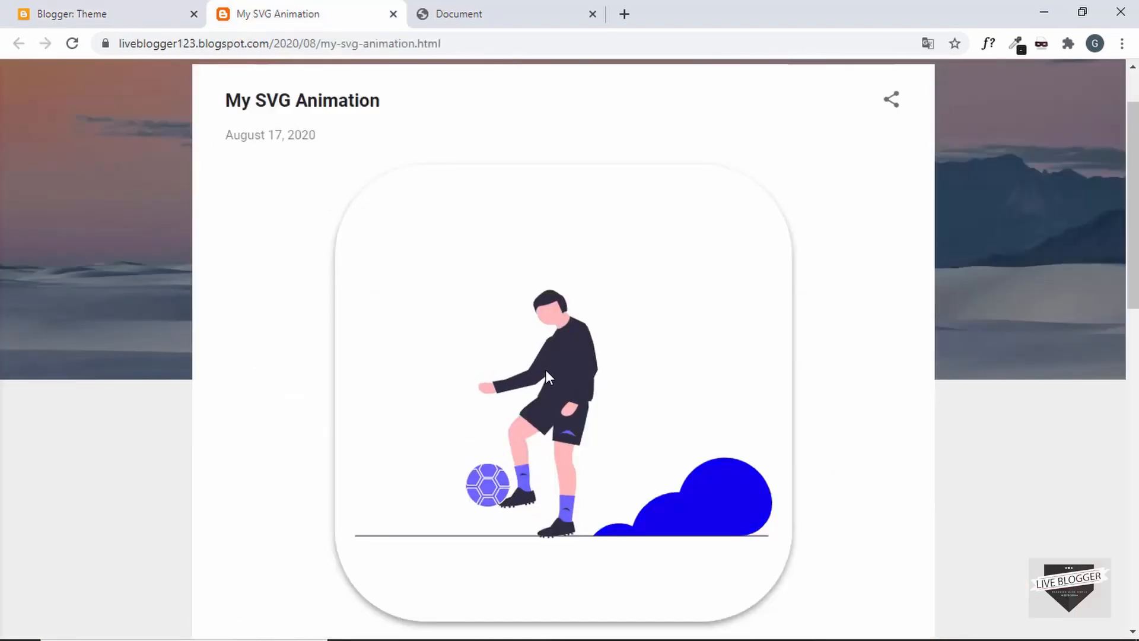
pyautogui.scroll(-3)
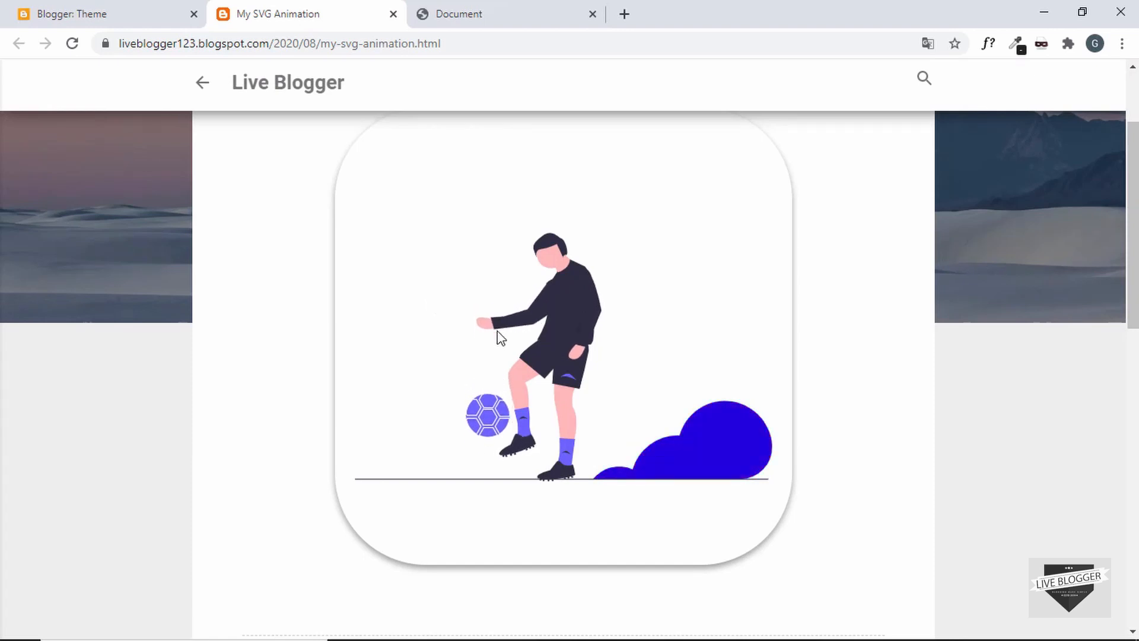
pyautogui.click(102, 14)
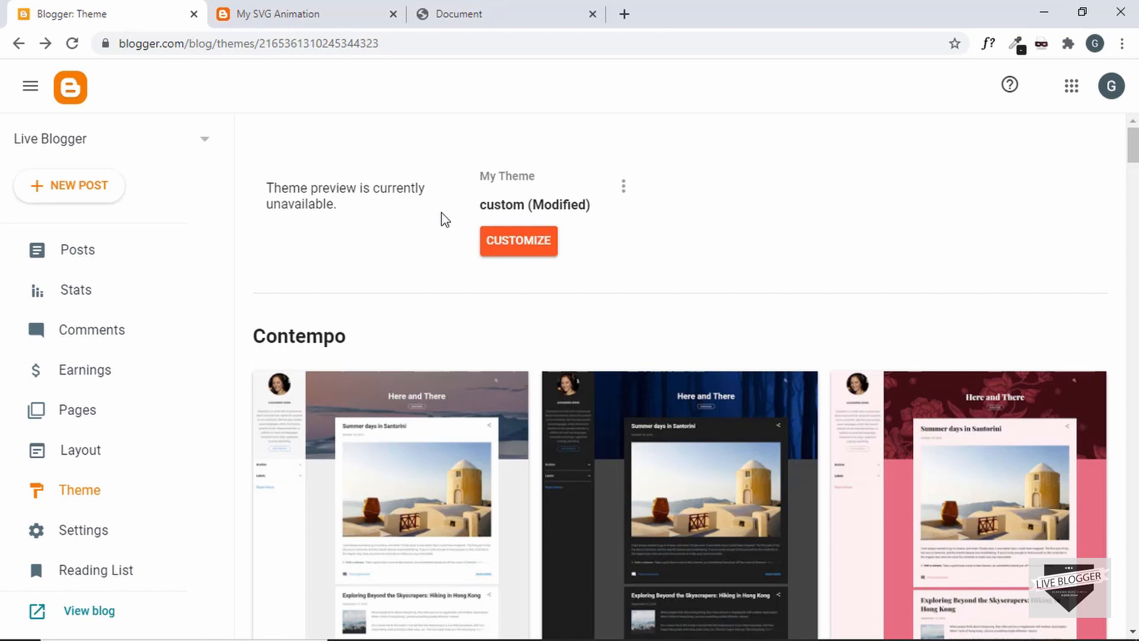